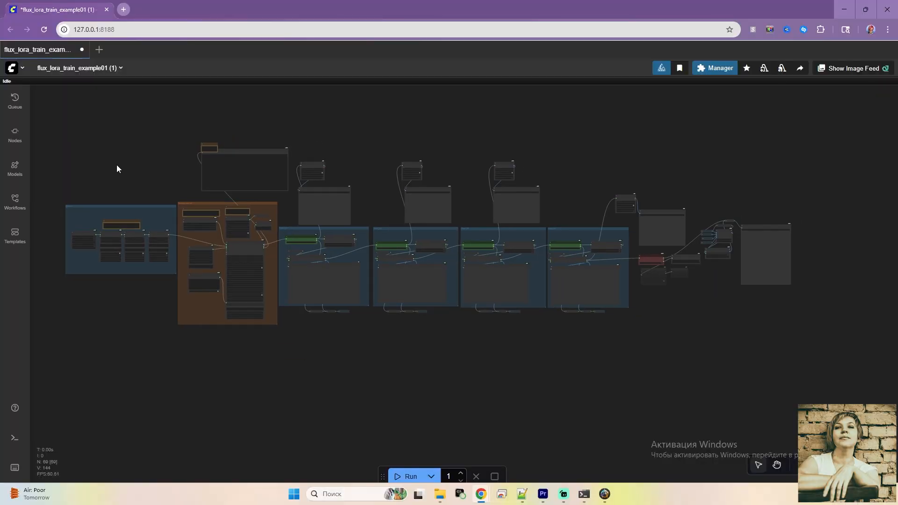
- Pan the workflow to view the dataset config and model selection nodes
left_click_drag(116, 168, 189, 224)
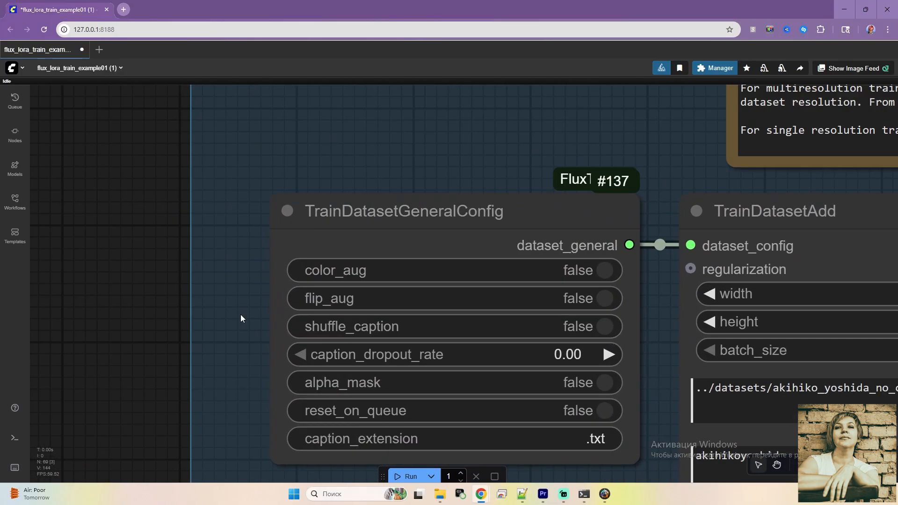
left_click_drag(241, 318, 184, 291)
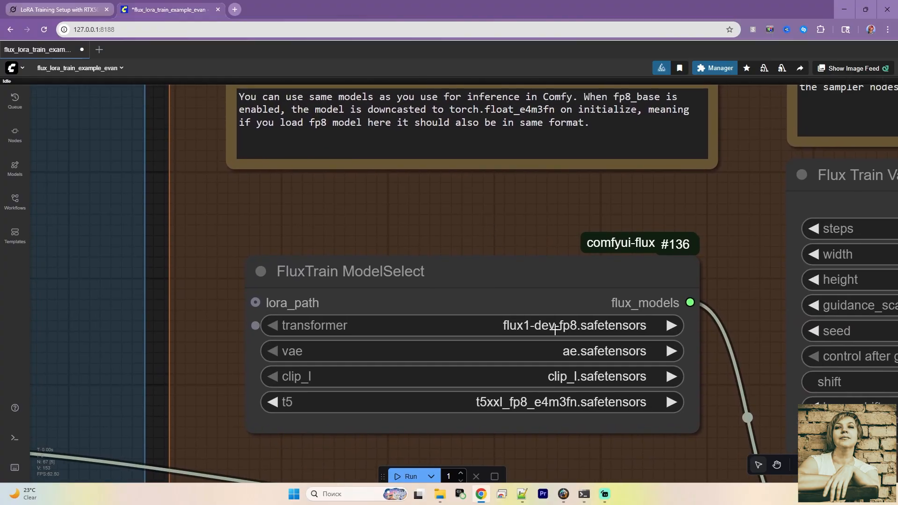
- Highlight the FluxTrainer README sentence recommending torch 2.4.0 or higher on GitHub
left_click(54, 9)
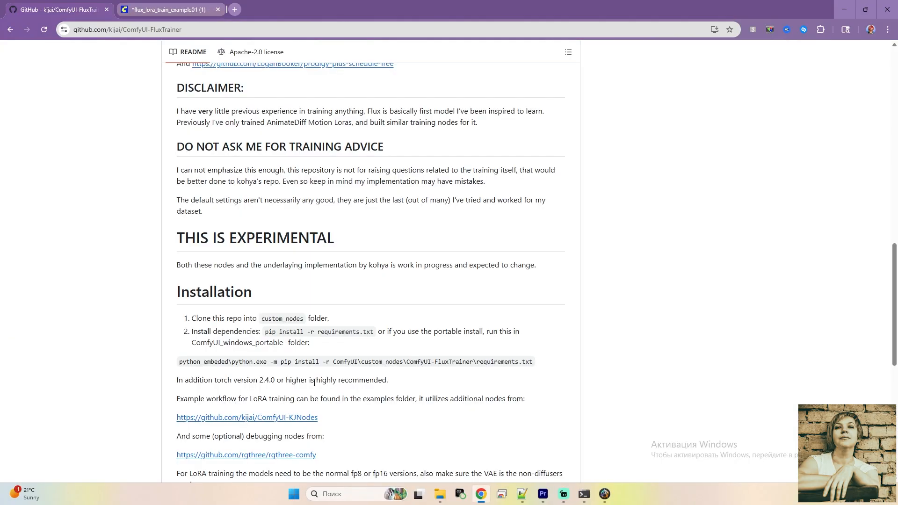
scroll("down", 3)
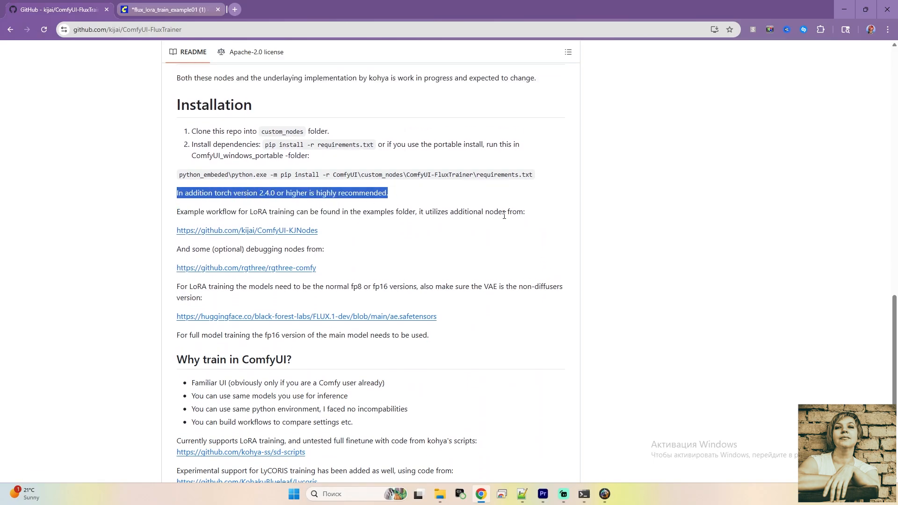
left_click(167, 10)
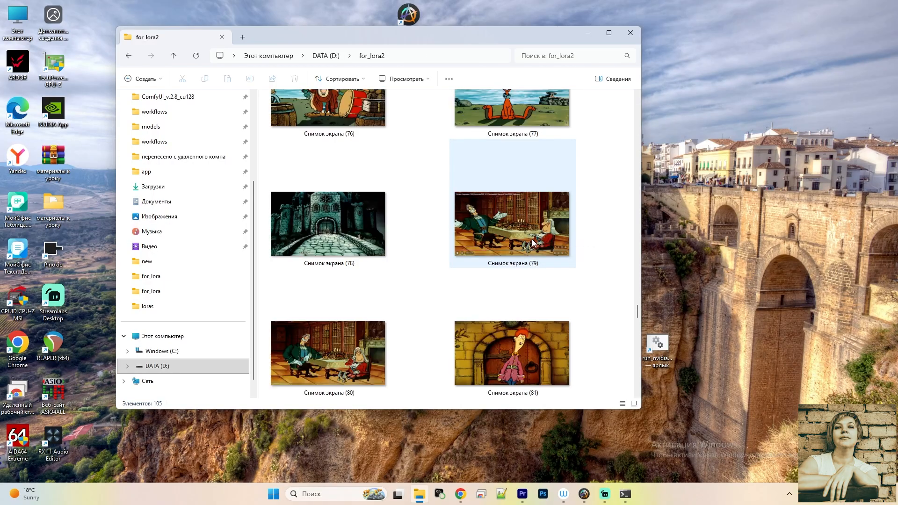
- Browse the for_lora2 screenshots and the for_lora folder of 22 doll portraits
scroll("down", 3)
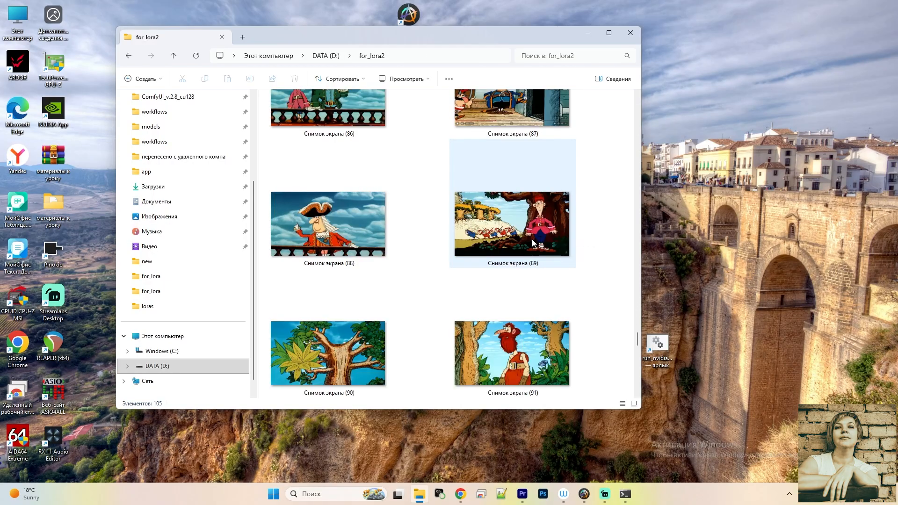
scroll("down", 3)
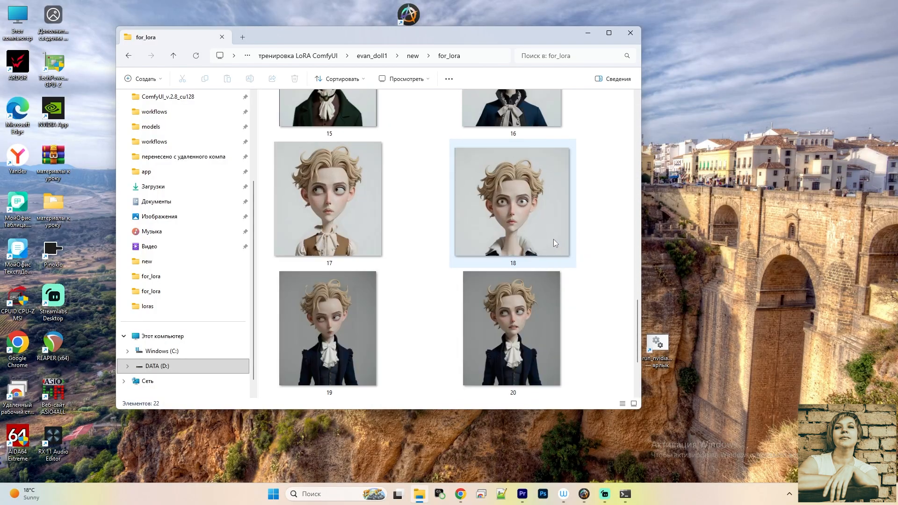
scroll("up", 3)
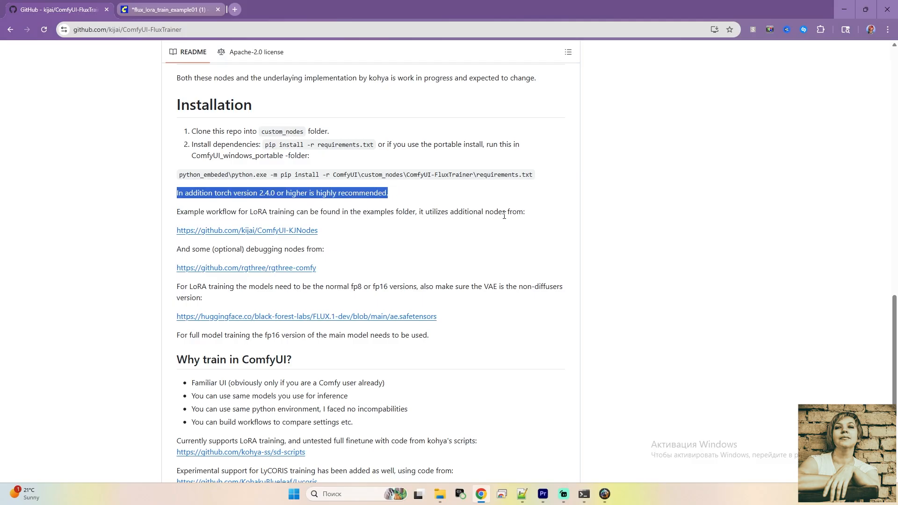
- Open flux_lora_train_example01.json from the repository's example_workflows folder
left_click(52, 10)
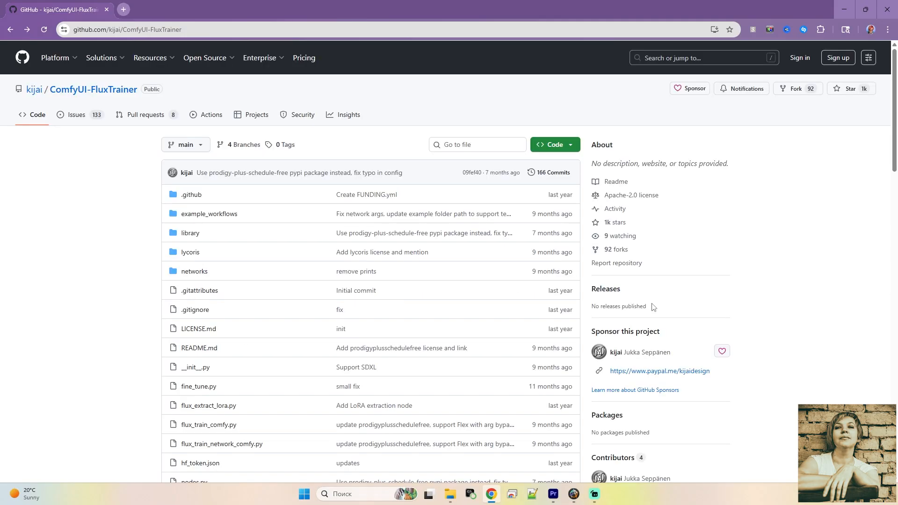
scroll("down", 3)
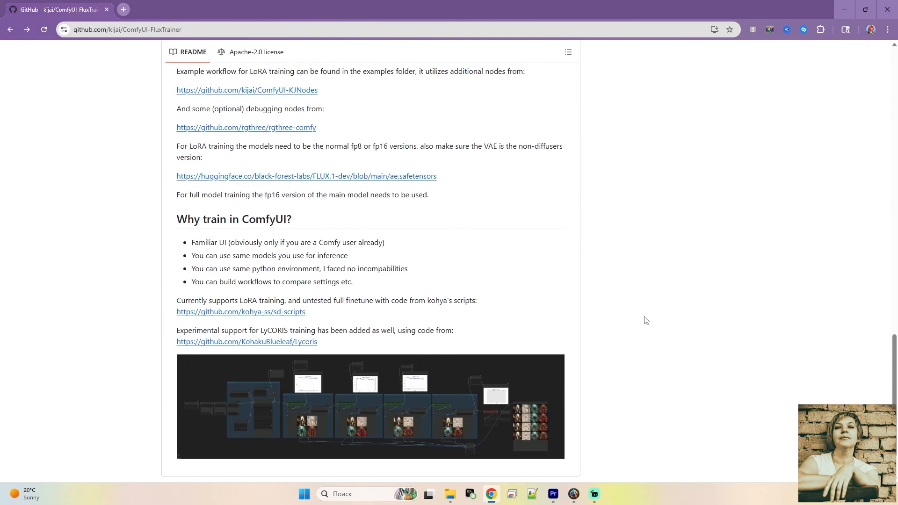
scroll("up", 3)
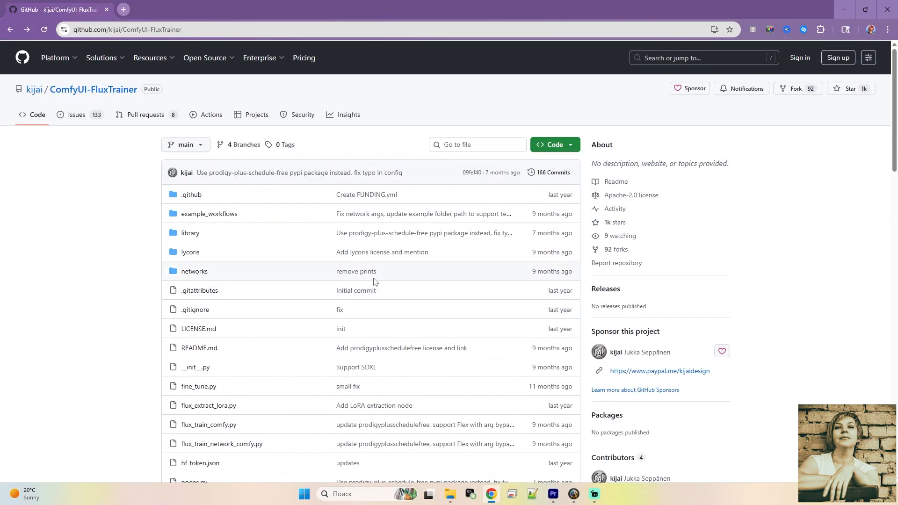
left_click(208, 213)
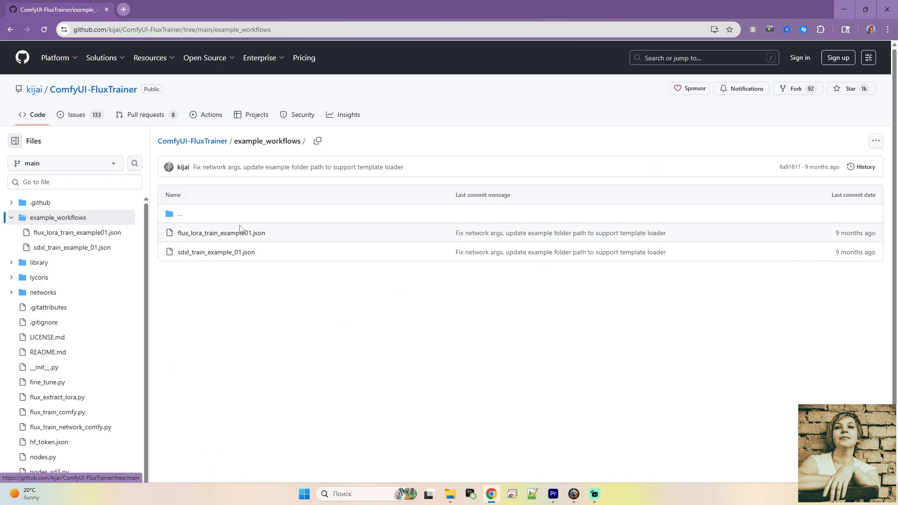
mouse_move(221, 233)
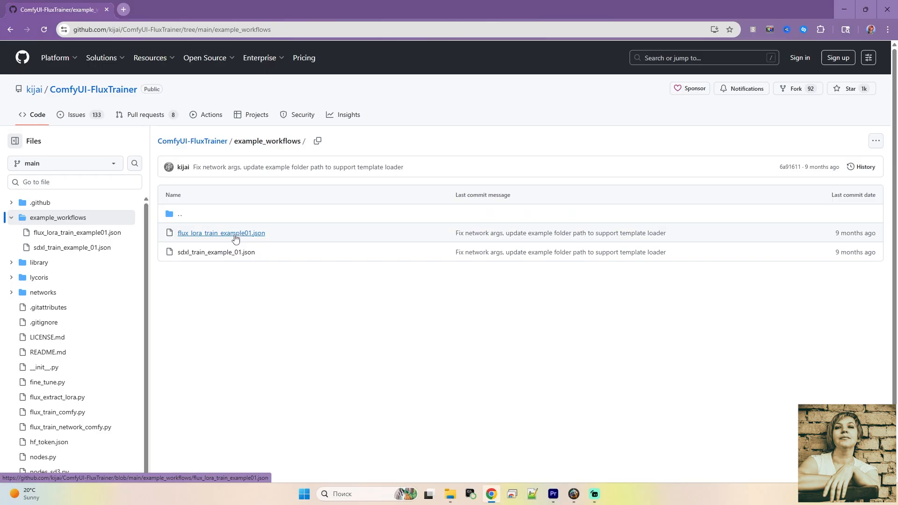
left_click(221, 233)
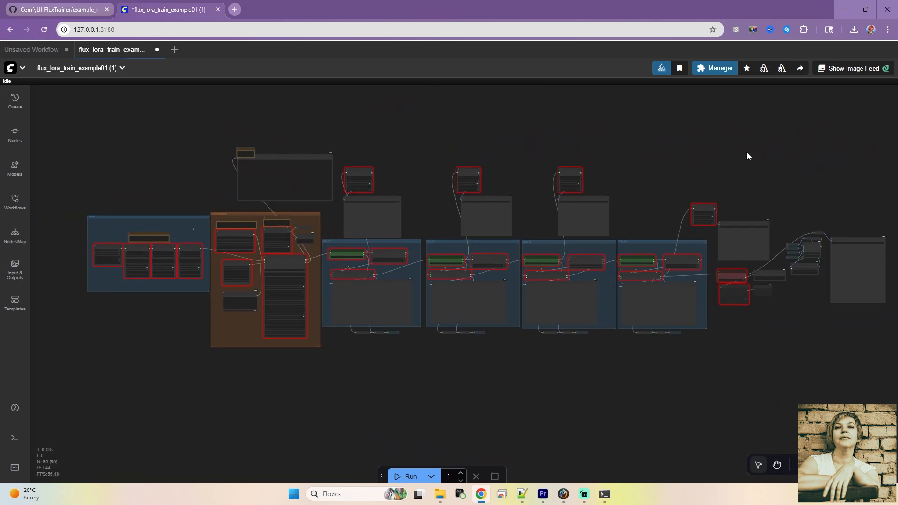
- Install the missing ComfyUI-FluxTrainer node pack through ComfyUI Manager
left_click(718, 67)
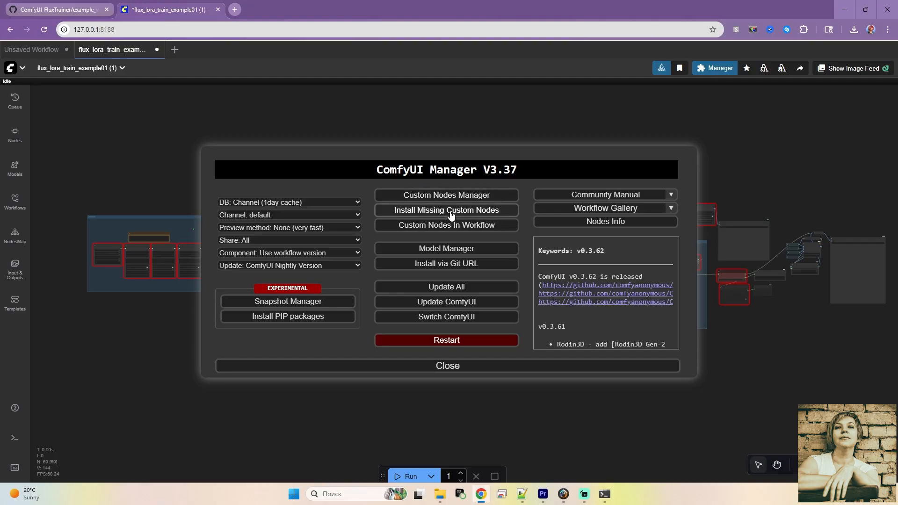
left_click(446, 210)
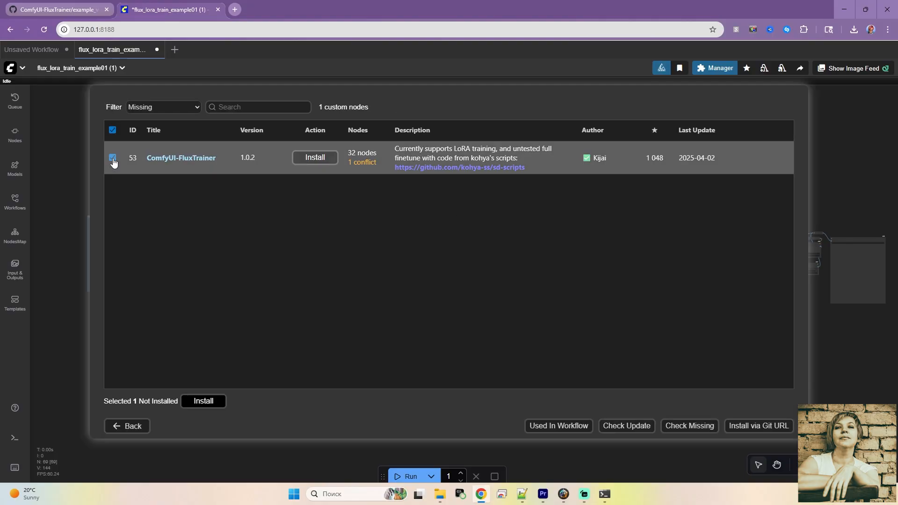
left_click(315, 157)
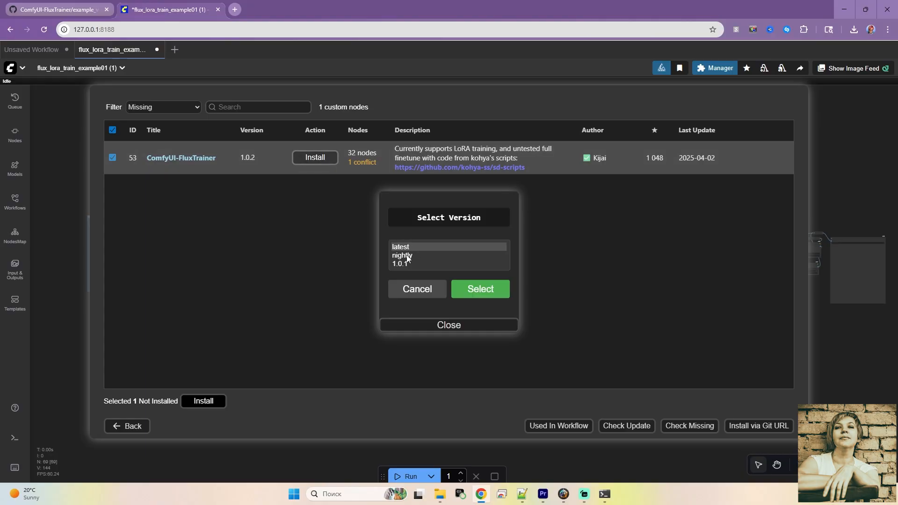
left_click(479, 289)
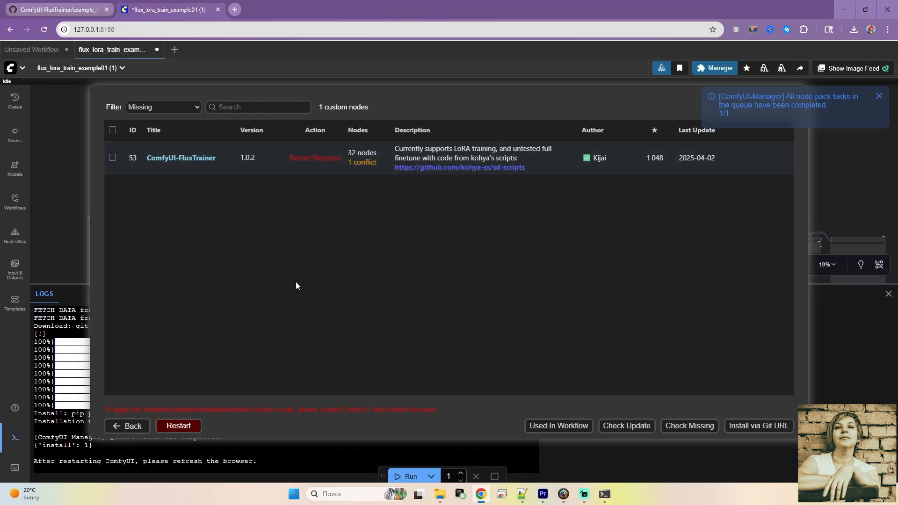
- Restart ComfyUI and confirm the browser refresh to load the new nodes
left_click(178, 425)
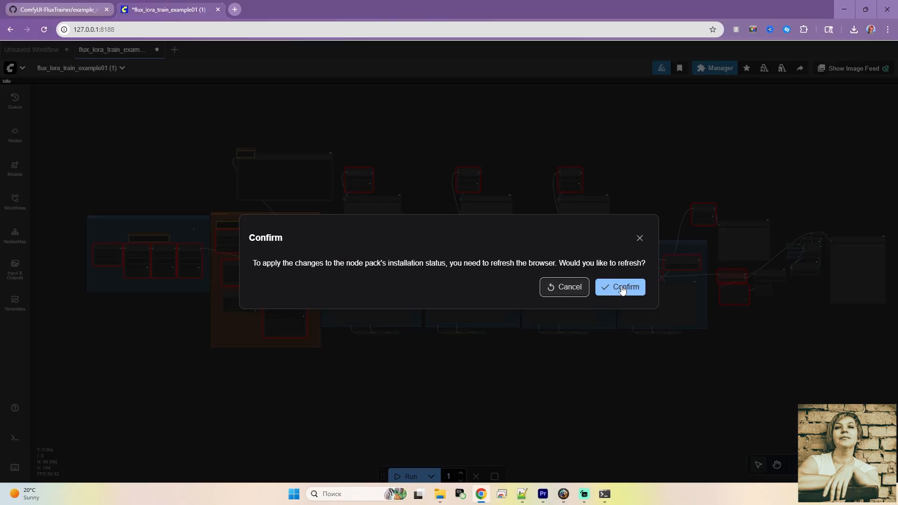
left_click(620, 287)
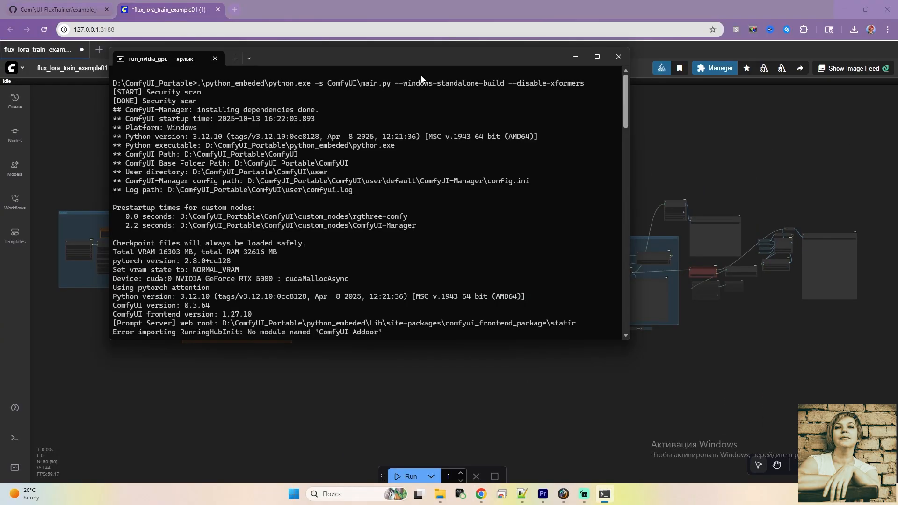
mouse_move(405, 62)
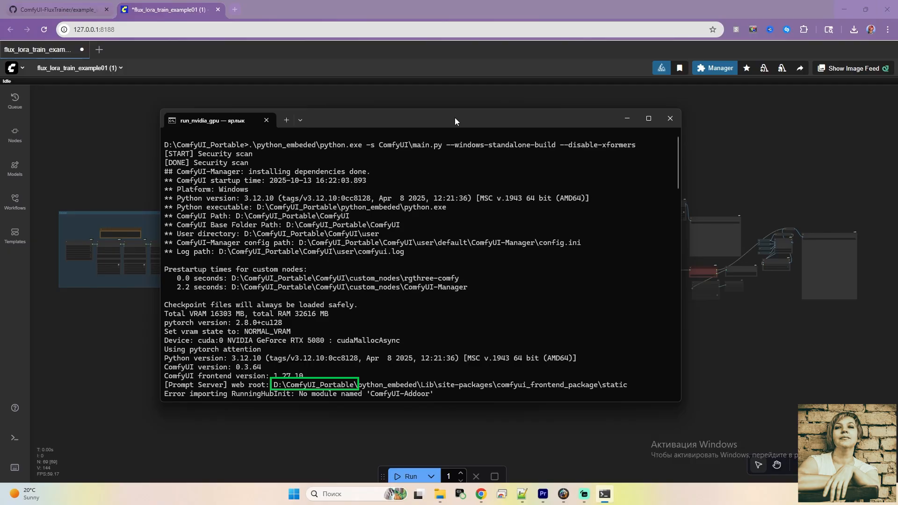
left_click(54, 10)
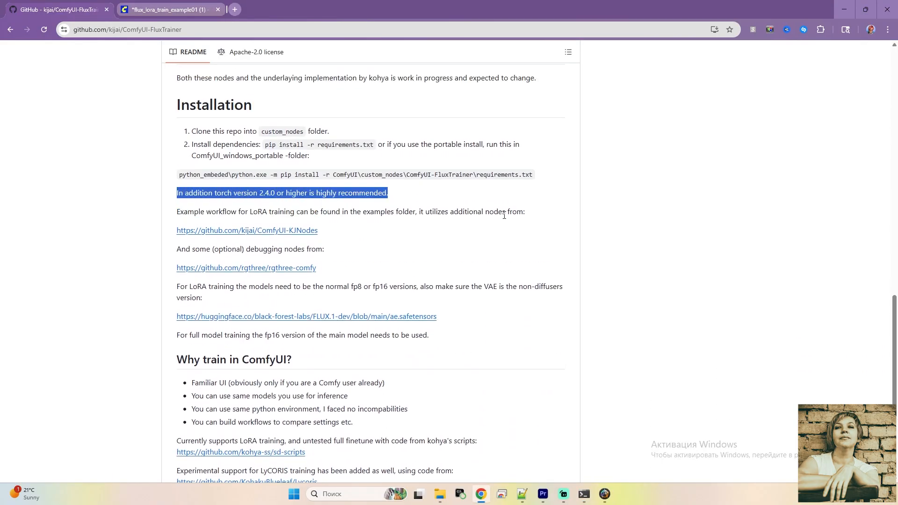
left_click(169, 9)
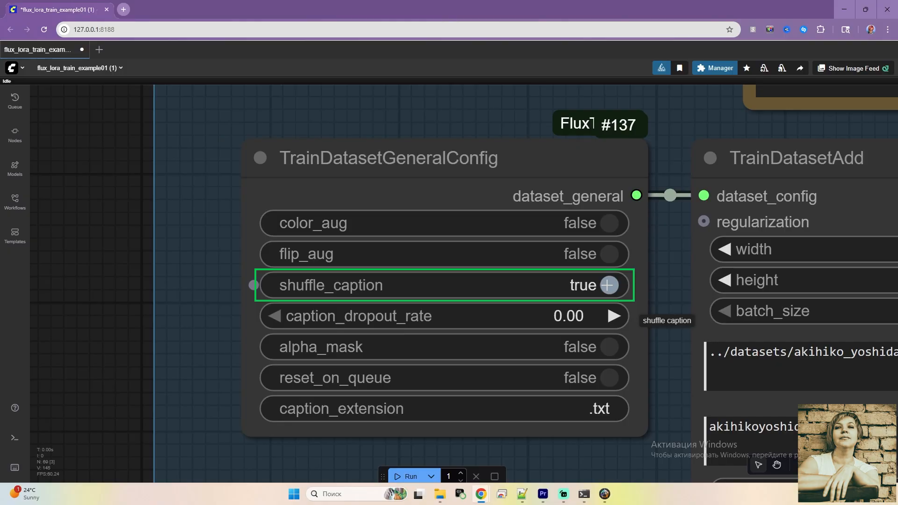
mouse_move(452, 409)
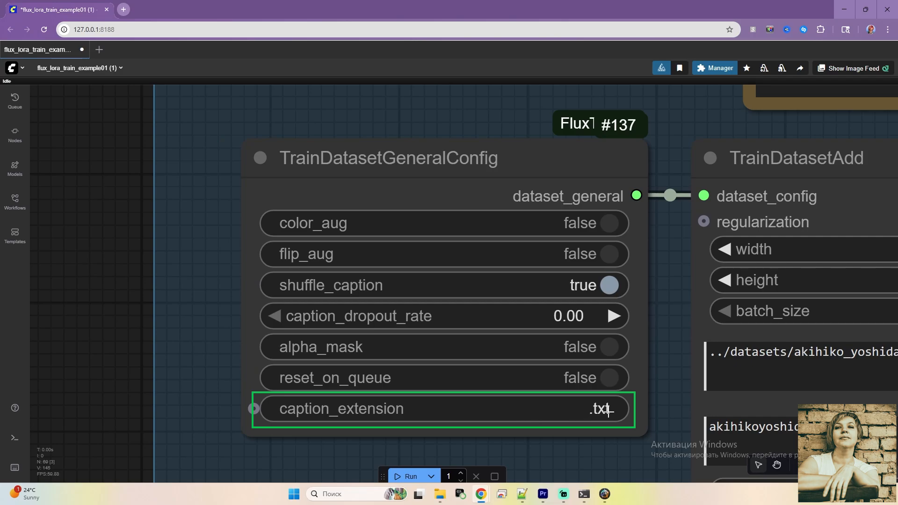
- Check the caption_extension value .txt in the TrainDatasetGeneralConfig node
left_click(438, 493)
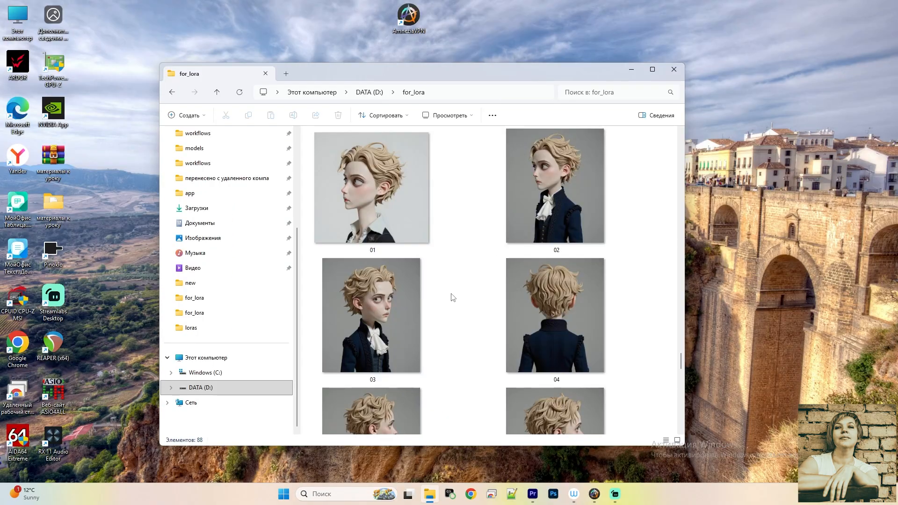
mouse_move(464, 254)
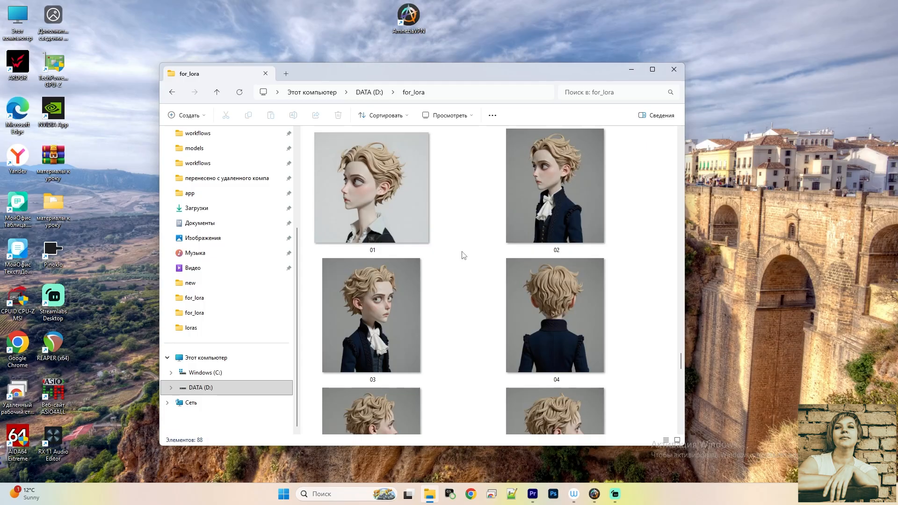
- Scroll through the numbered doll portrait thumbnails in D:\for_lora
scroll("down", 3)
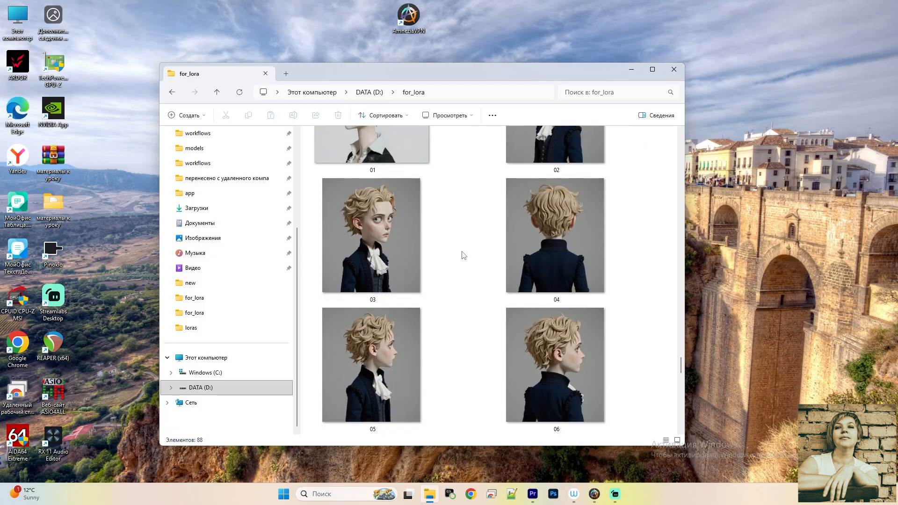
scroll("down", 3)
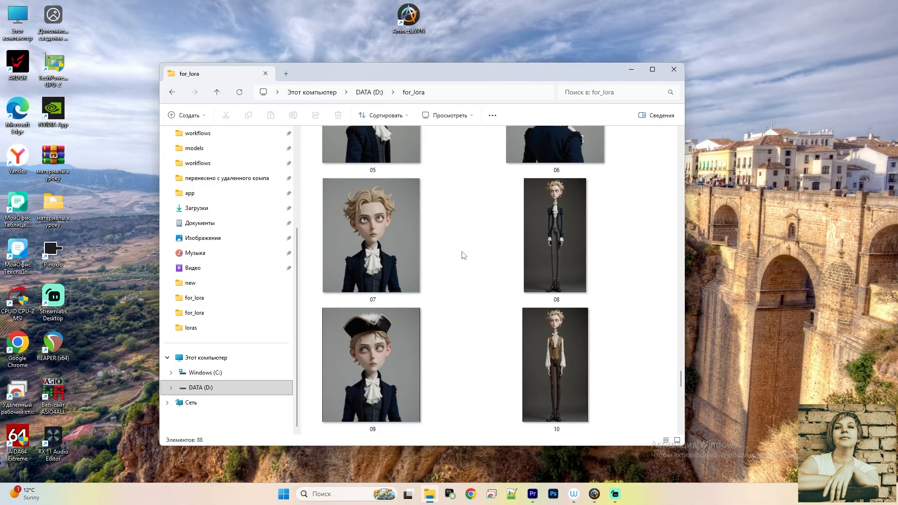
scroll("down", 3)
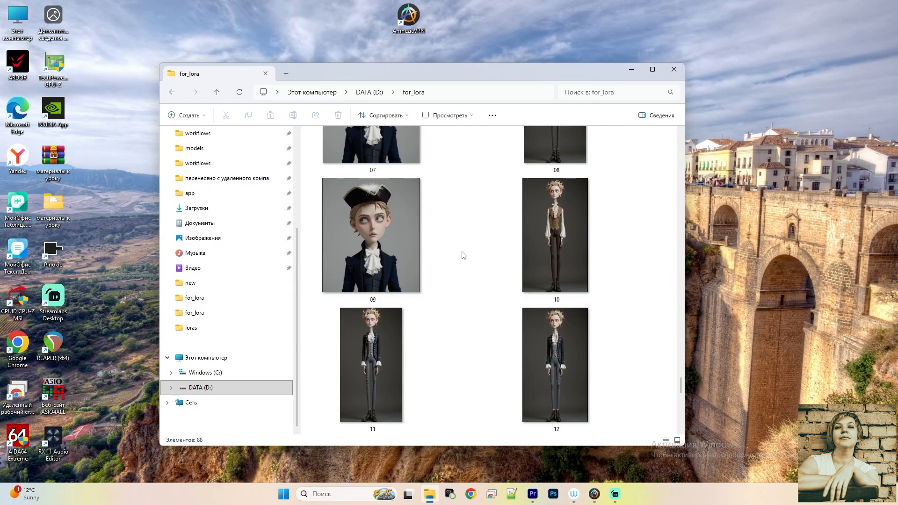
scroll("down", 3)
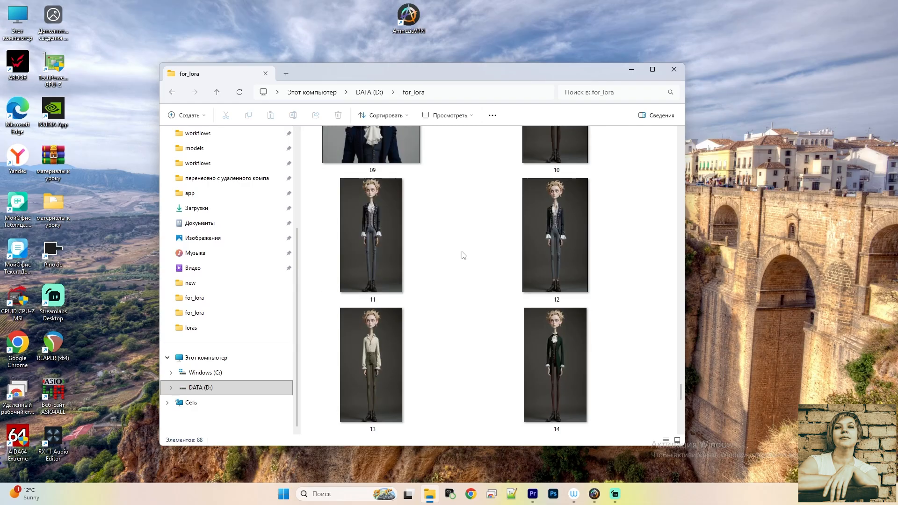
scroll("down", 3)
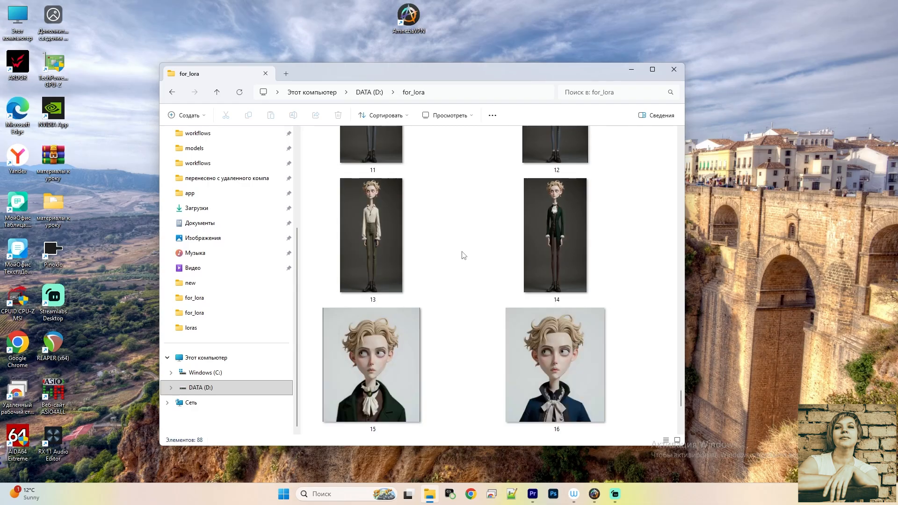
scroll("down", 3)
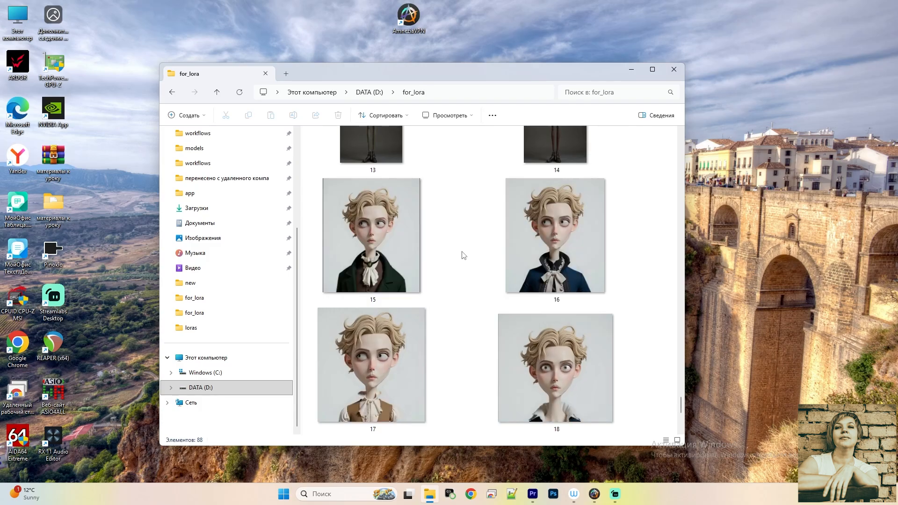
scroll("down", 3)
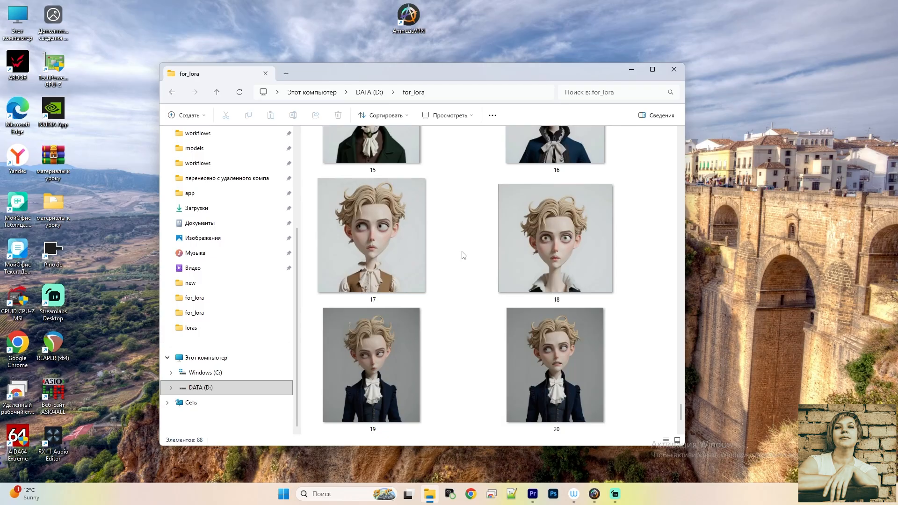
scroll("down", 3)
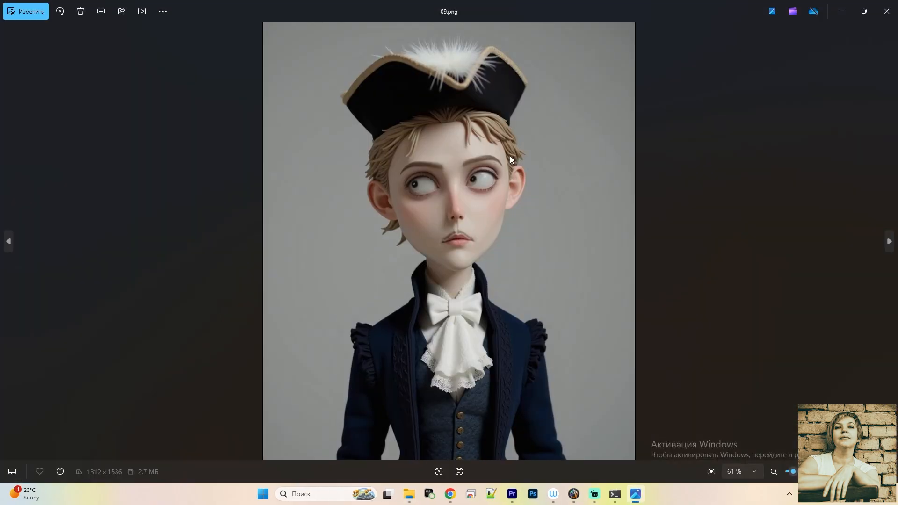
- Open image 09.png, the character in a feathered tricorn hat, in Photos
left_click(889, 240)
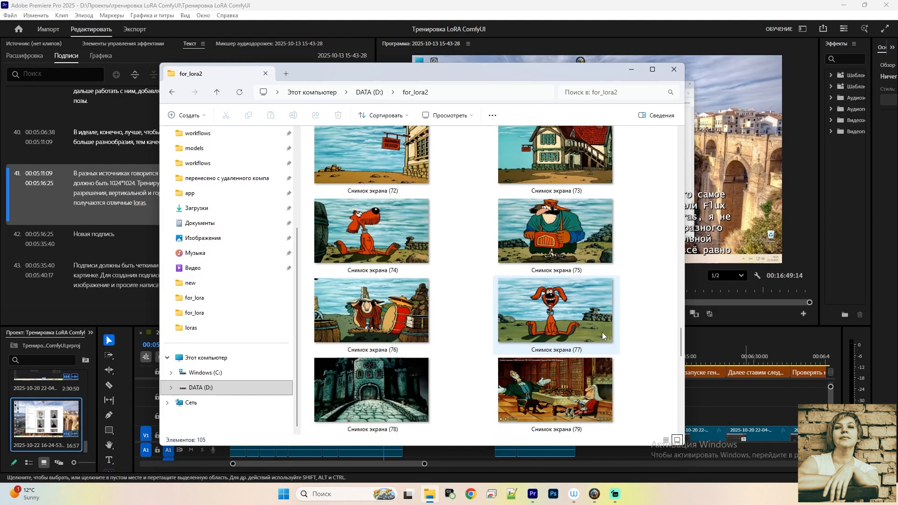
- Scroll through the cartoon screenshots in the for_lora2 folder
scroll("down", 3)
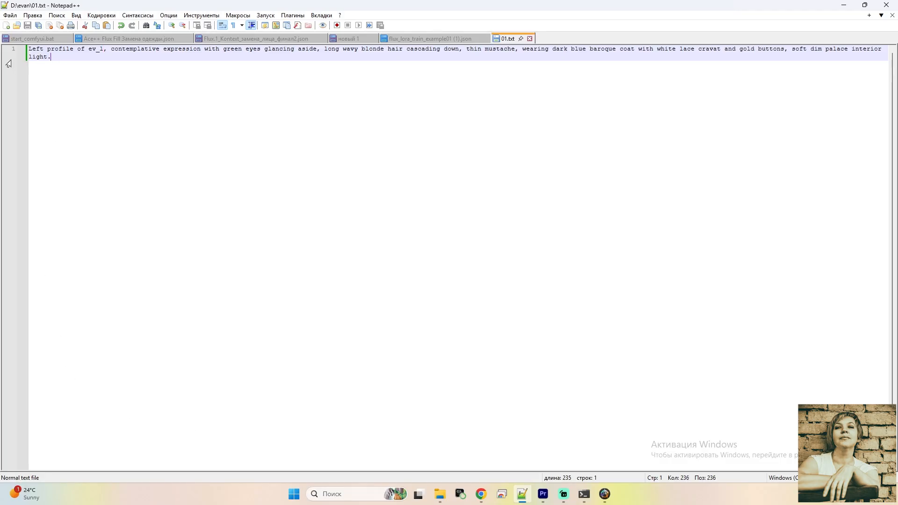
- Select the whole caption text of 01.txt in Notepad++
key("ctrl+a")
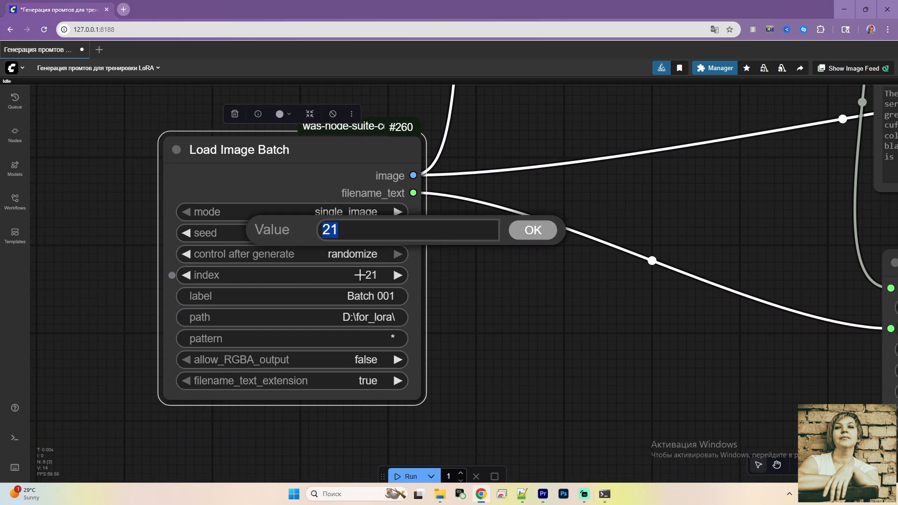
- Confirm the Load Image Batch index and run the Florence2 captioning workflow
left_click(532, 231)
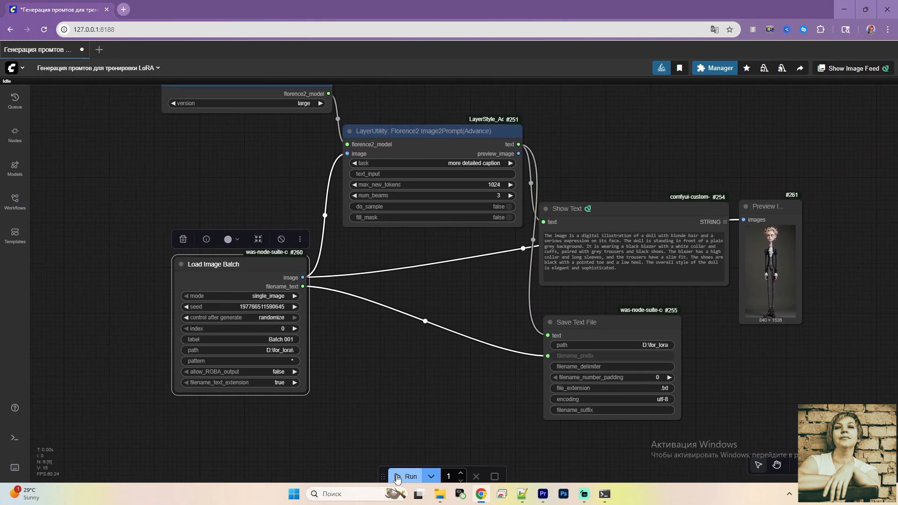
left_click(410, 477)
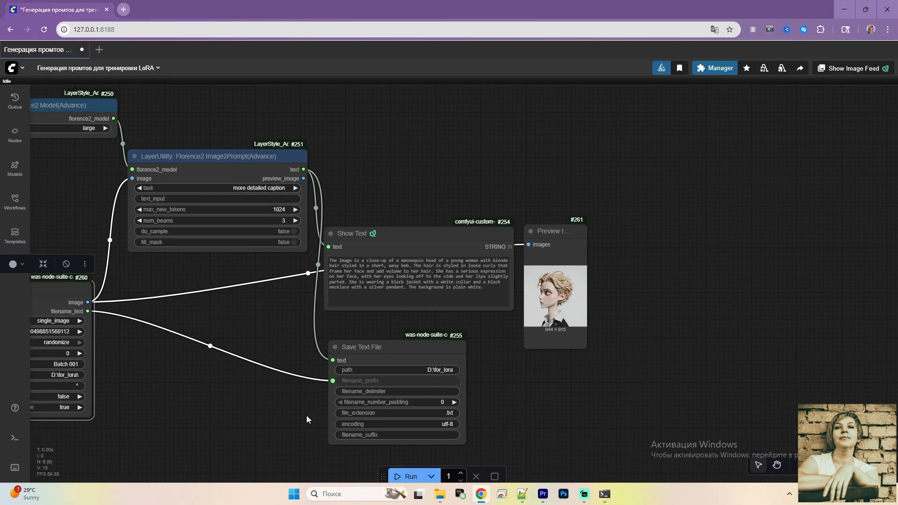
left_click(410, 476)
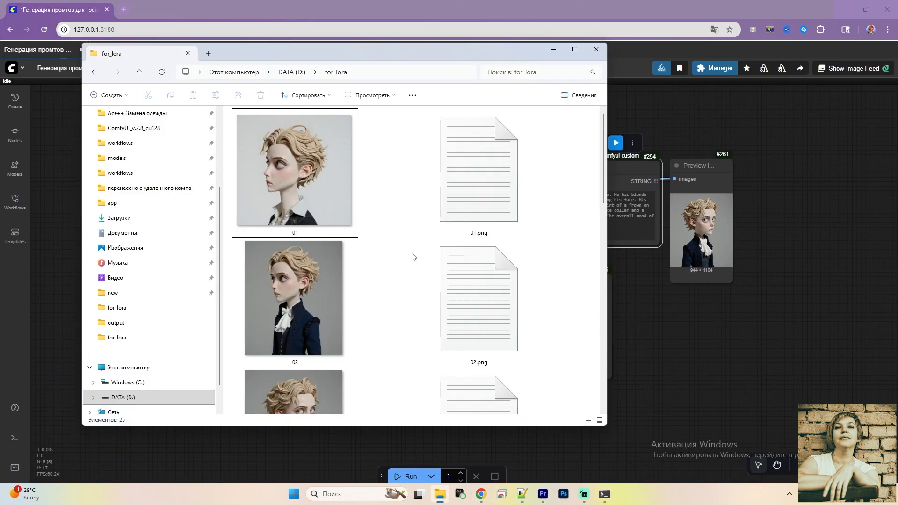
- Return from the for_lora folder to ComfyUI, check the Manager panel, then head to the models folder
left_click(596, 50)
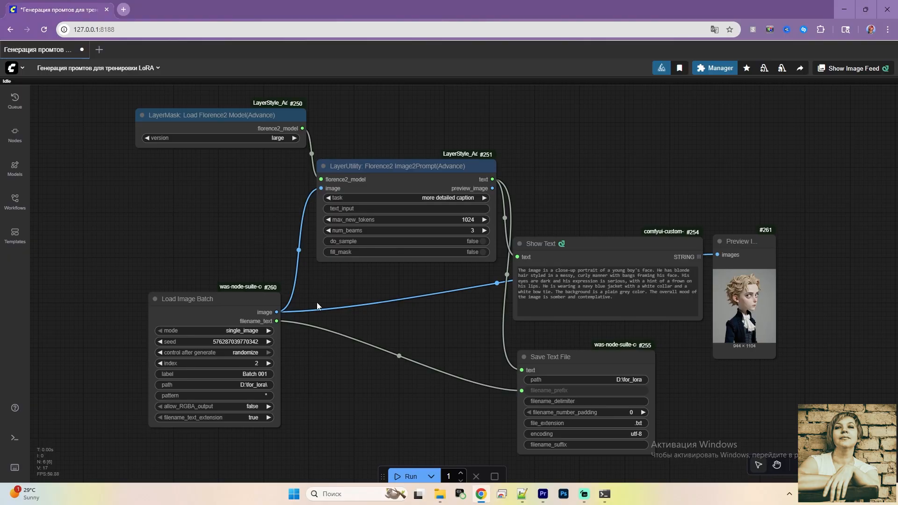
left_click(717, 67)
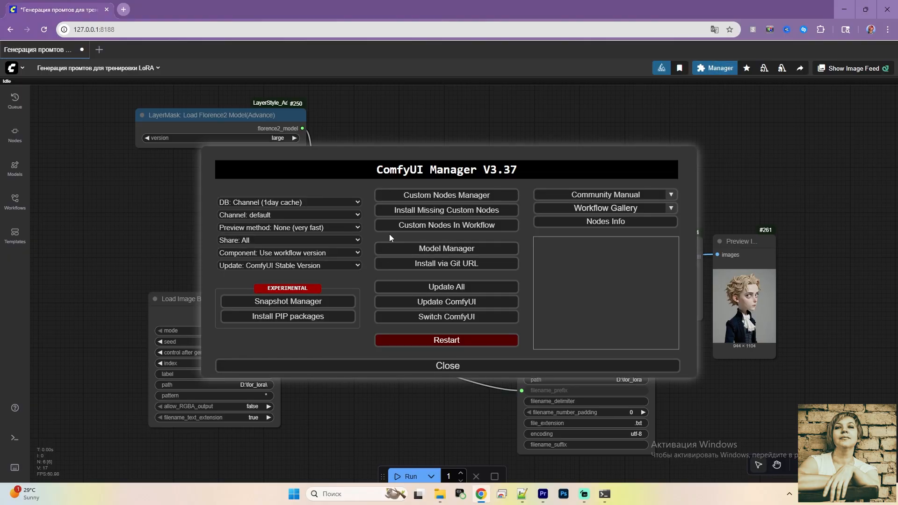
left_click(447, 366)
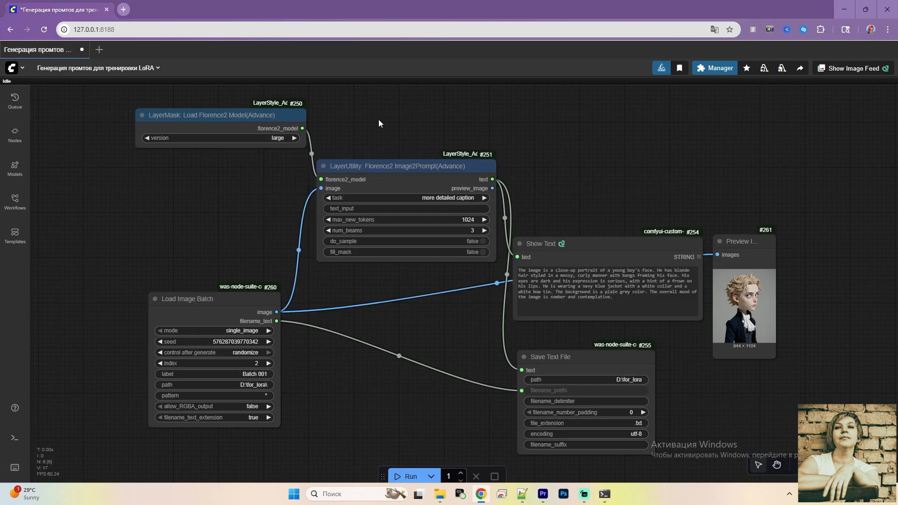
left_click(211, 114)
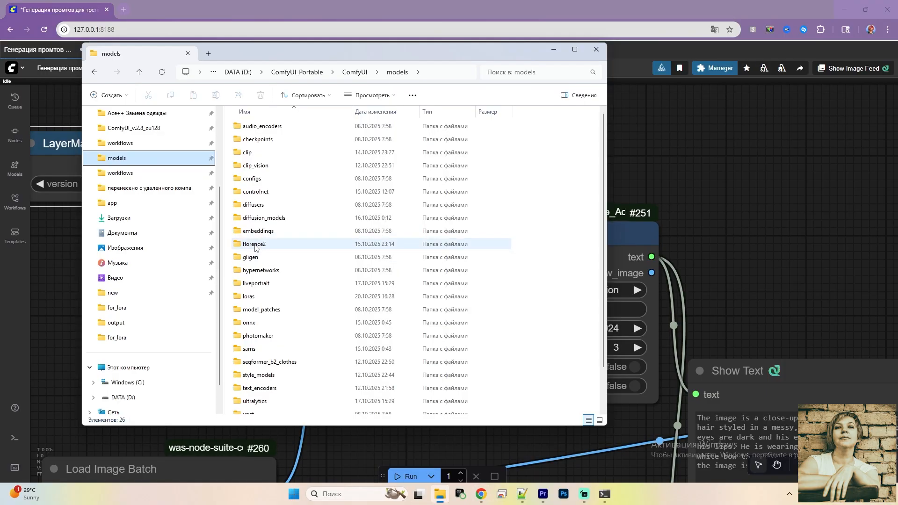
- Inspect the florence2 large model folder's config, tokenizer and weight files
double_click(254, 243)
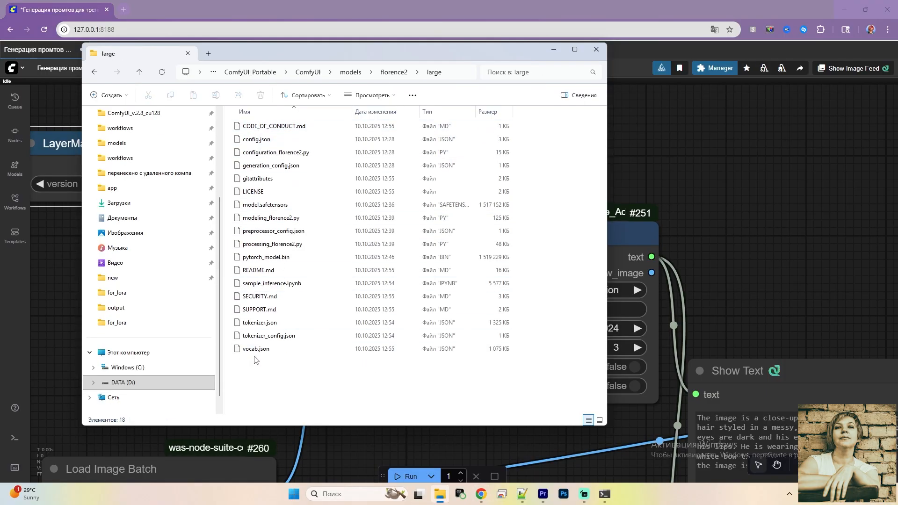
left_click(138, 72)
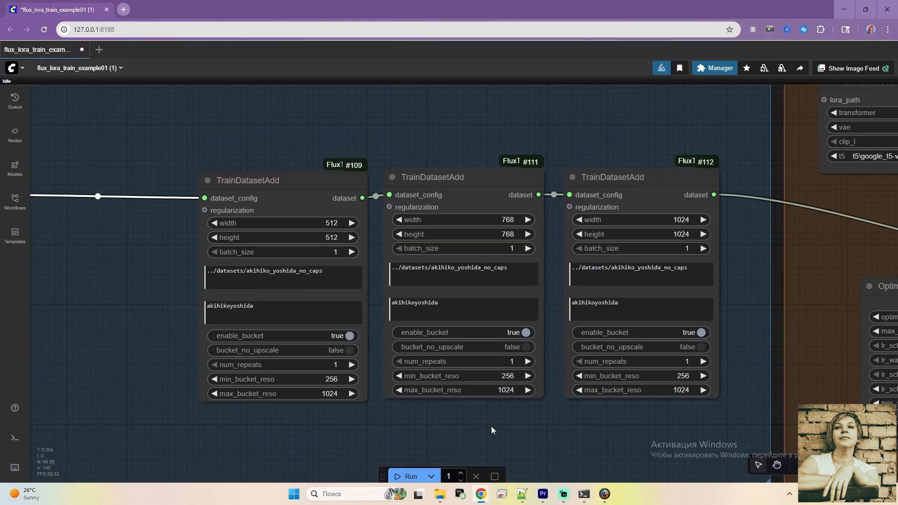
- Pan the flux_lora_train_example01 workflow to the TrainDatasetAdd nodes at 512, 768 and 1024
left_click_drag(486, 430, 499, 449)
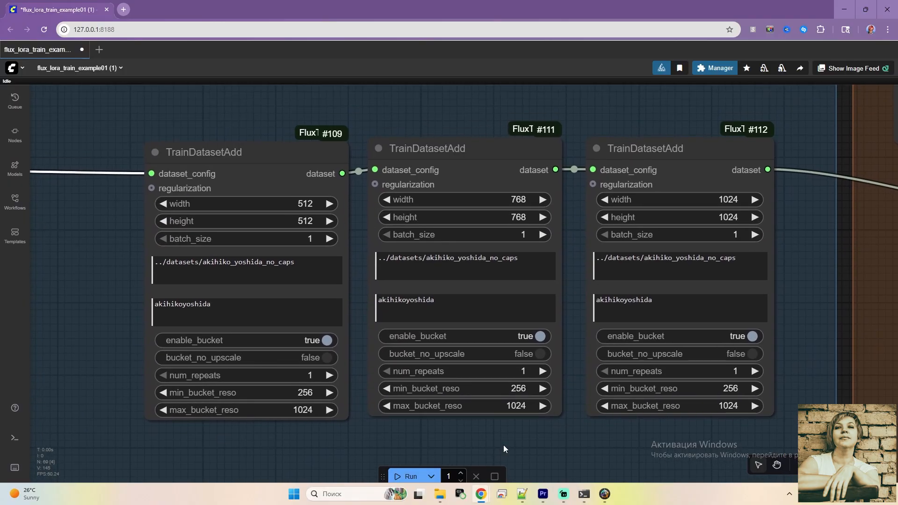
left_click(646, 148)
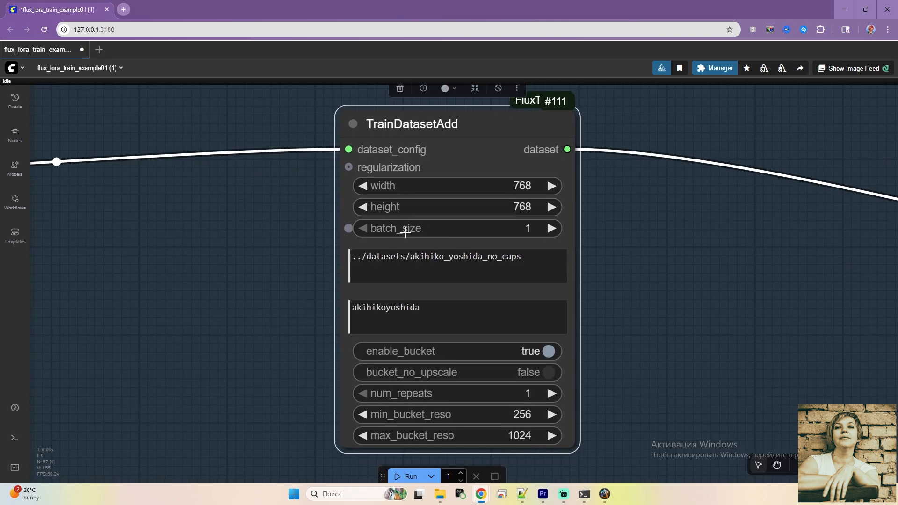
- Set TrainDatasetAdd #111 to 2 repeats, dataset path D:\evan and trigger word ev_1_777
left_click(552, 394)
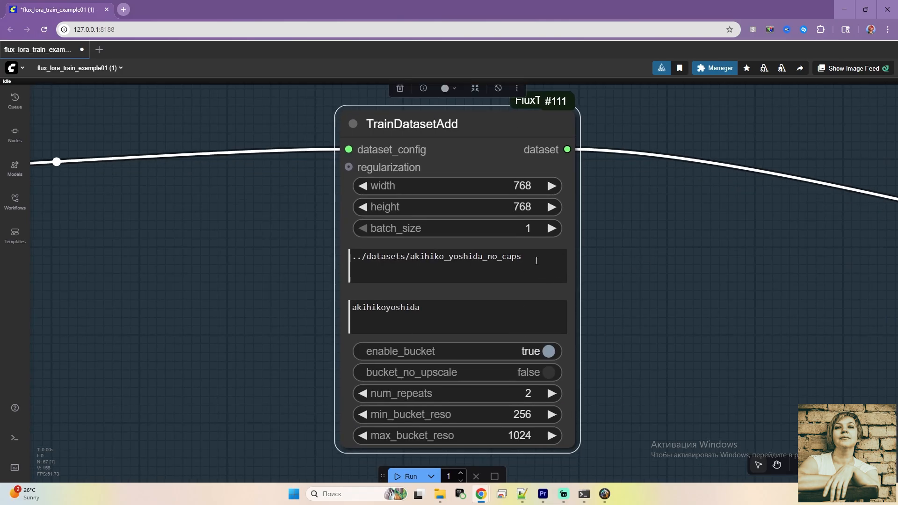
triple_click(437, 256)
type("e")
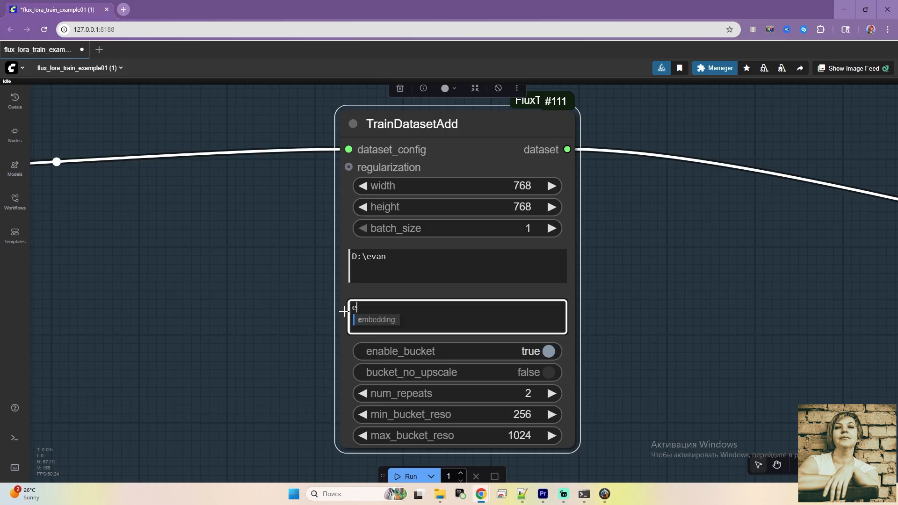
type("v")
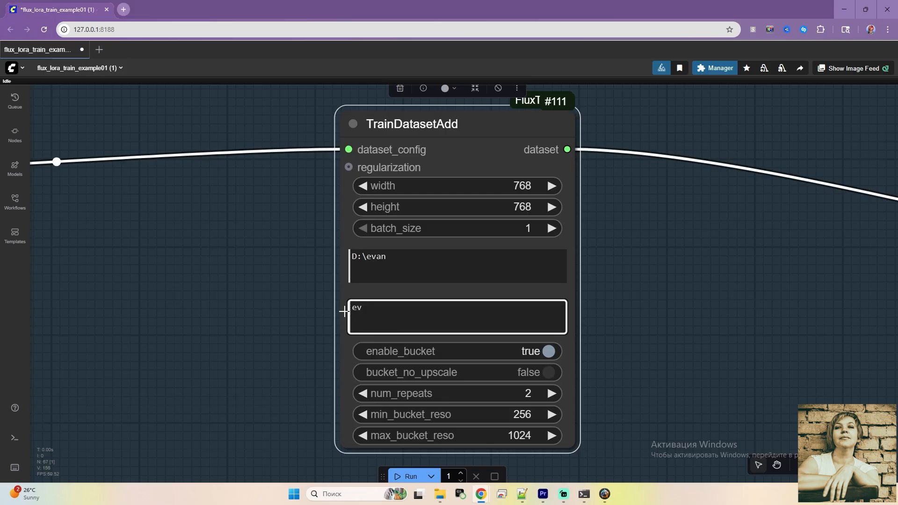
type("_1")
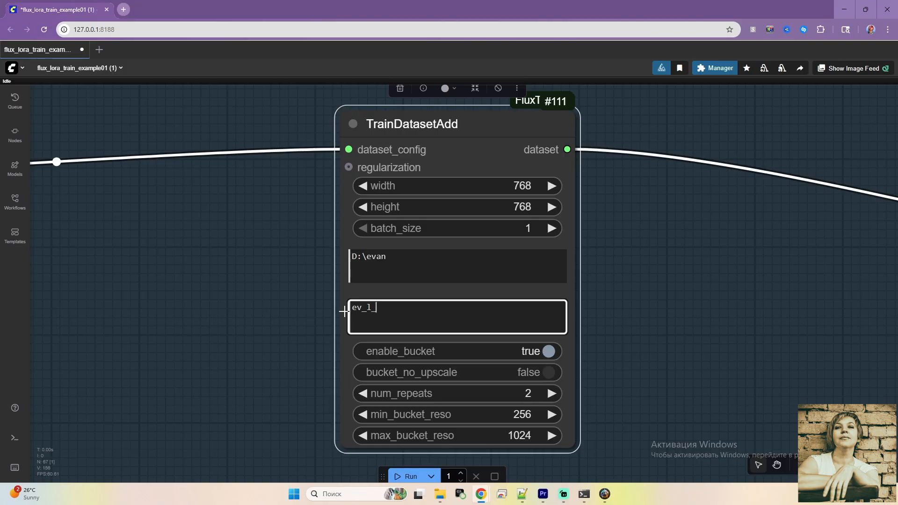
type("777")
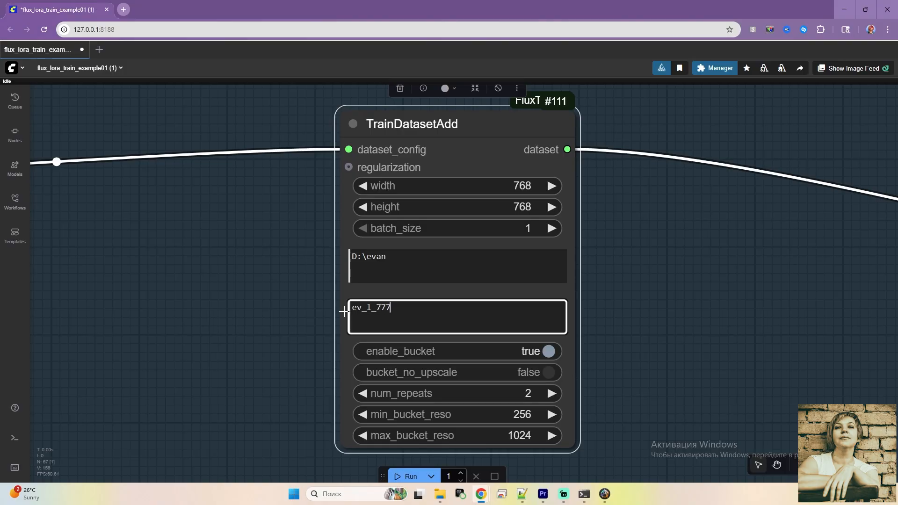
mouse_move(438, 314)
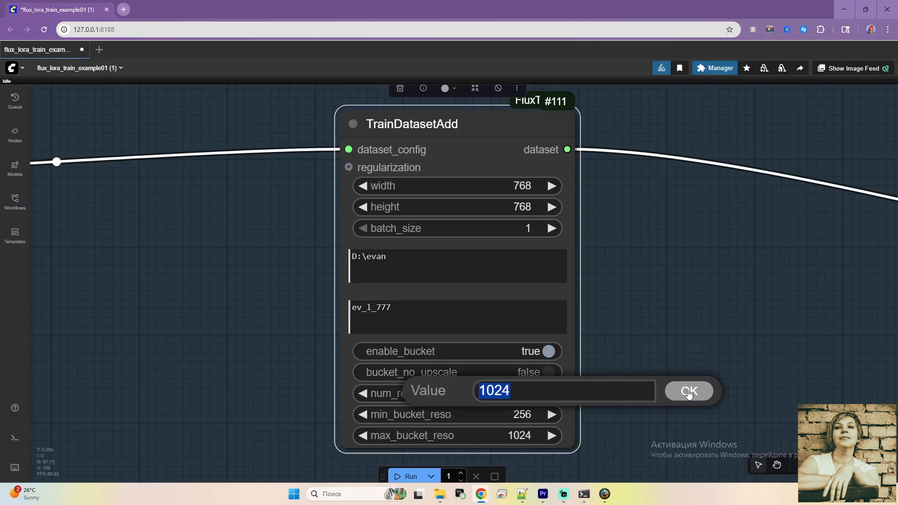
left_click(689, 391)
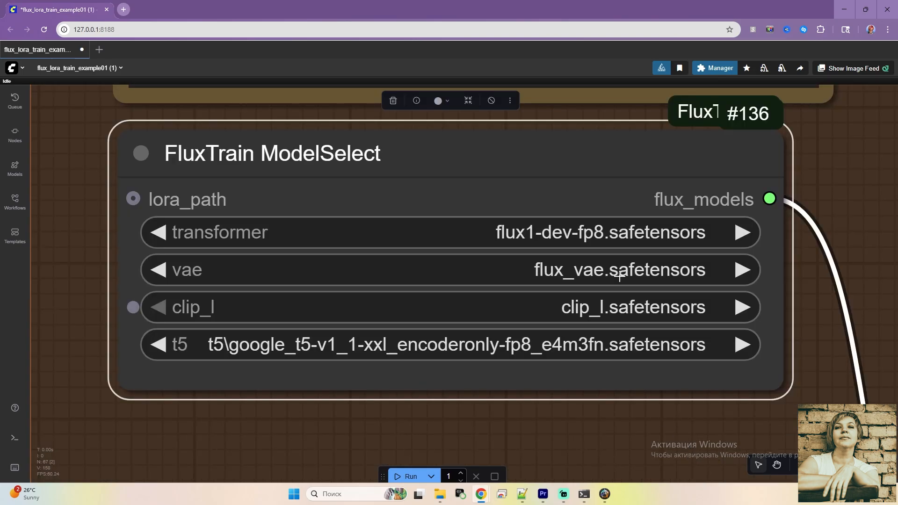
- Choose flux1-dev-fp8 as the ModelSelect transformer and queue the training workflow with Run
left_click(602, 232)
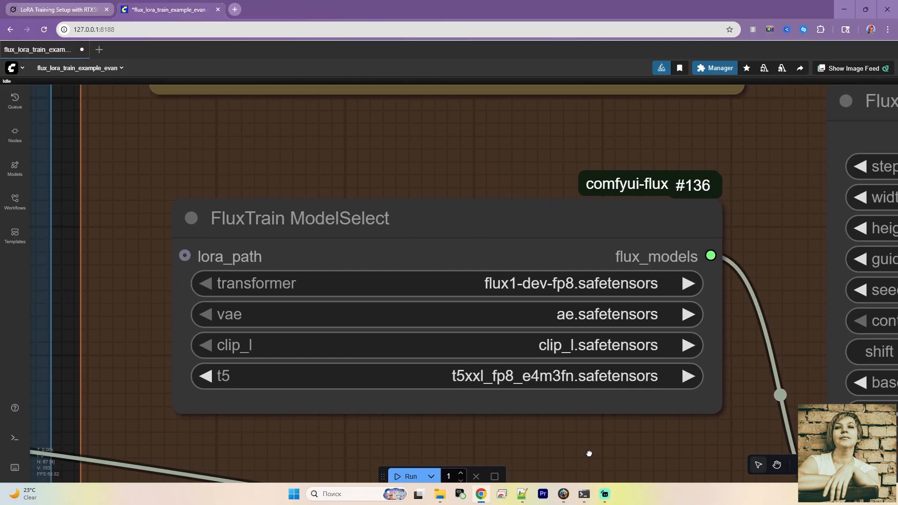
left_click(567, 282)
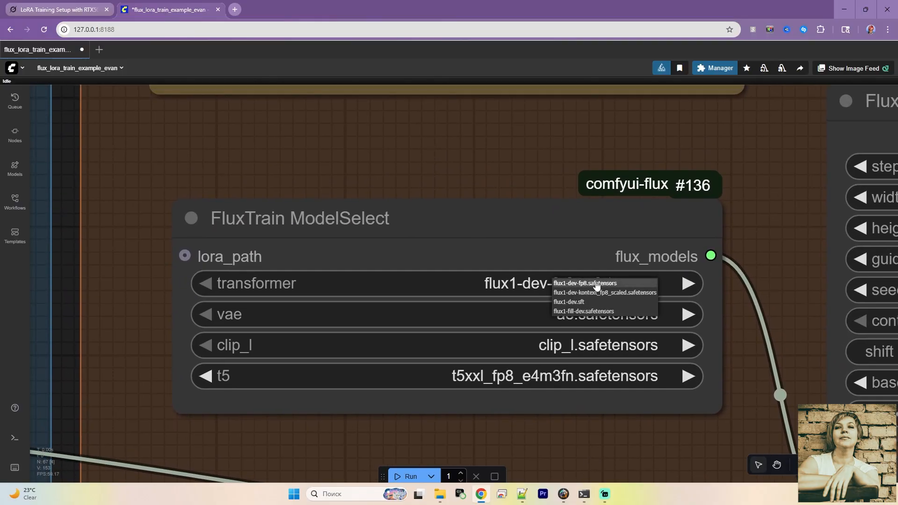
left_click(585, 282)
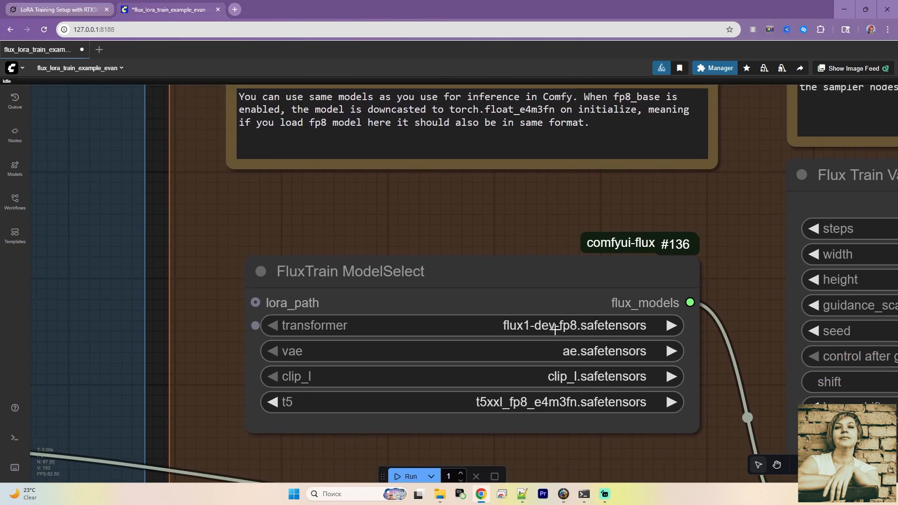
left_click(410, 476)
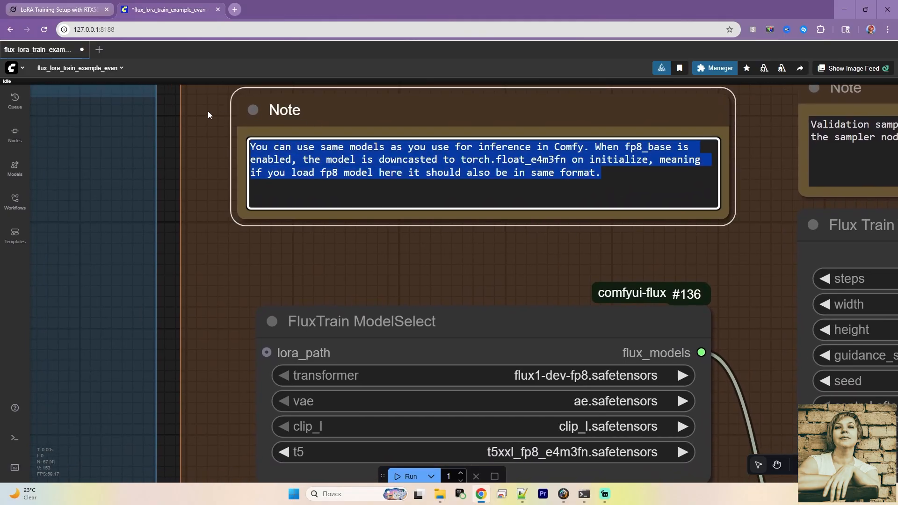
mouse_move(406, 244)
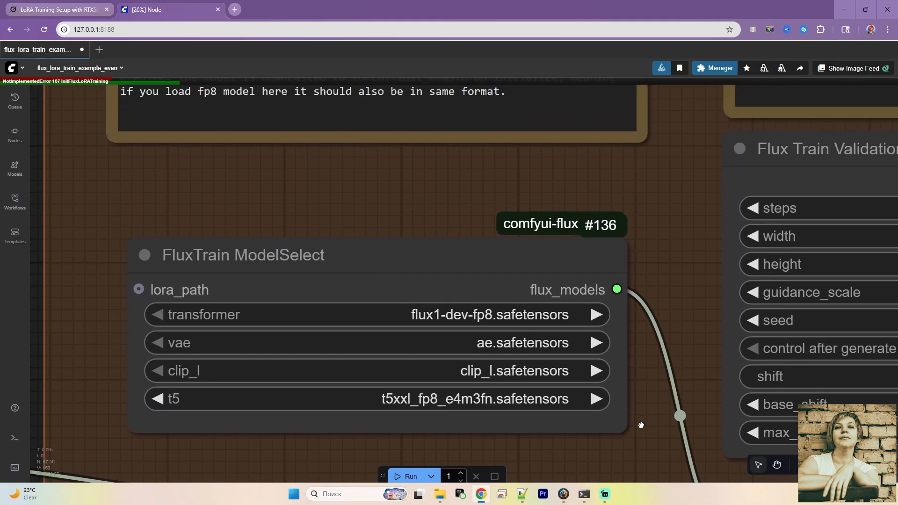
- Switch the ModelSelect t5 encoder to t5xxl_fp8_e4m3fn.safetensors
left_click(475, 314)
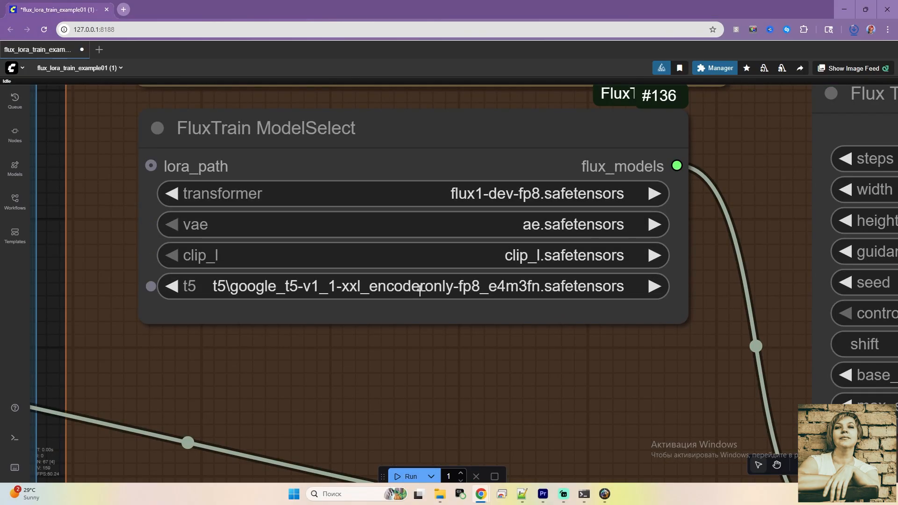
left_click(418, 287)
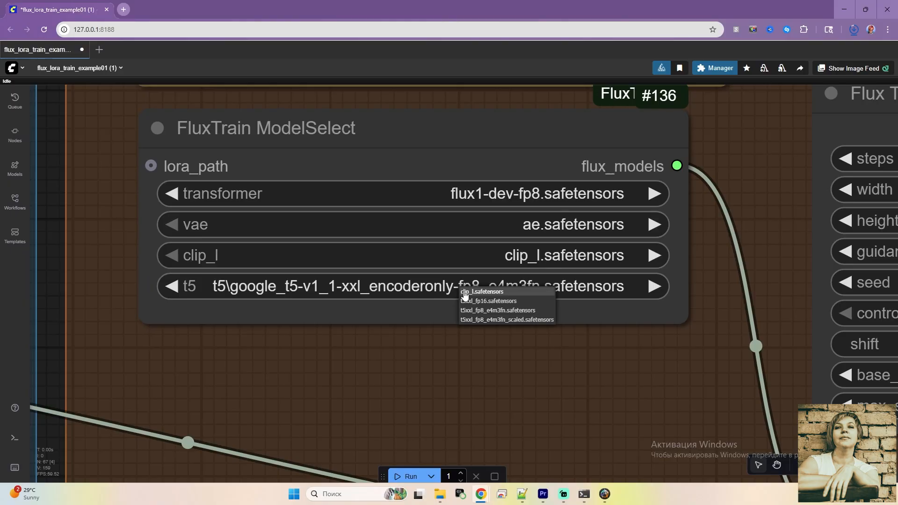
left_click(497, 310)
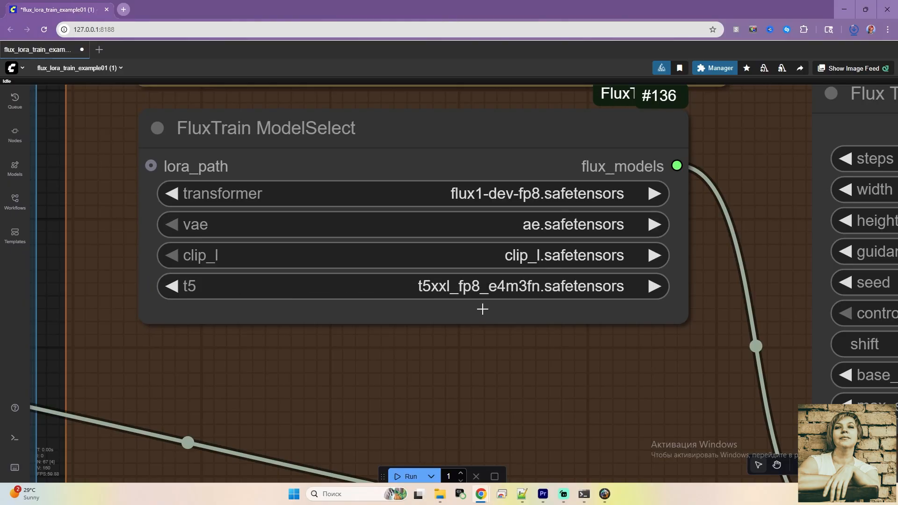
mouse_move(492, 365)
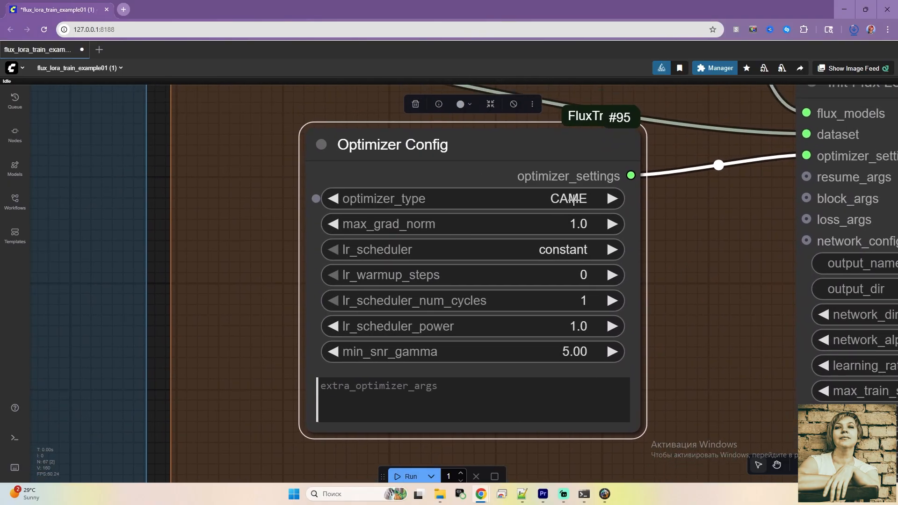
left_click(567, 199)
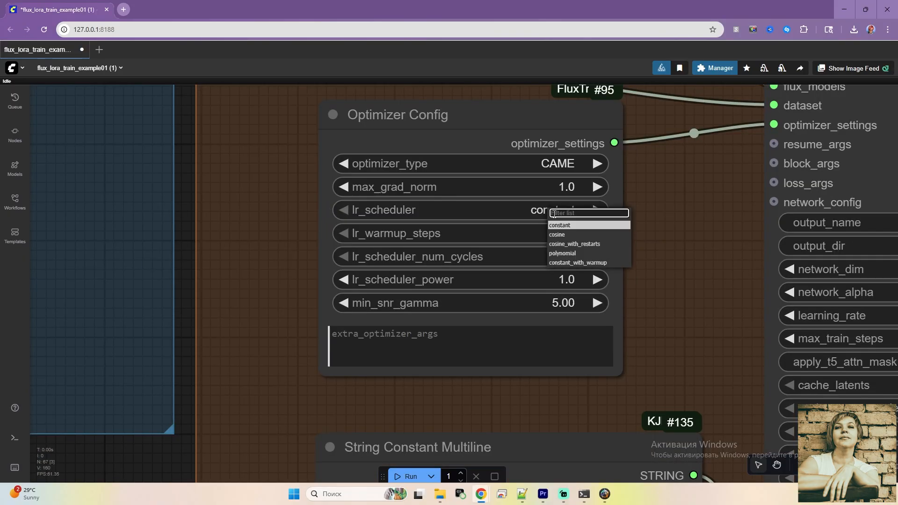
left_click(558, 225)
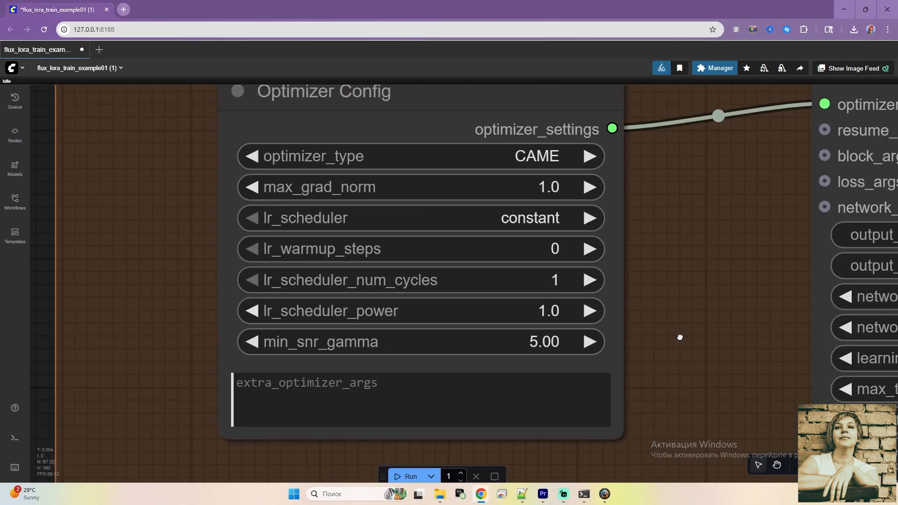
scroll("down", 3)
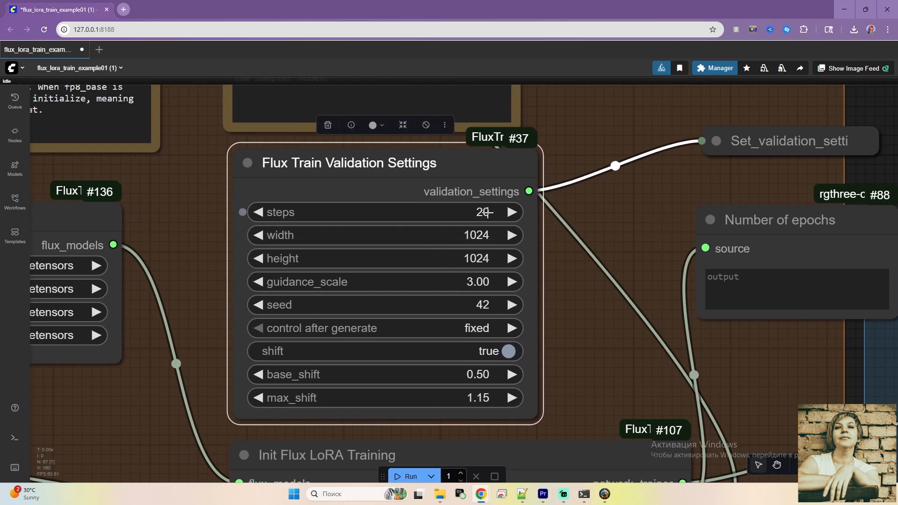
- Set validation to 25 steps at width 1024 in Flux Train Validation Settings
double_click(473, 213)
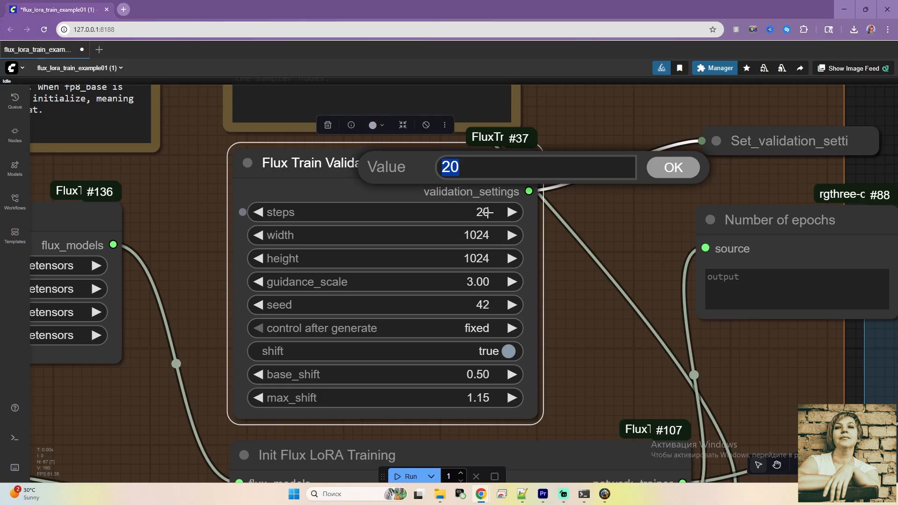
left_click(673, 168)
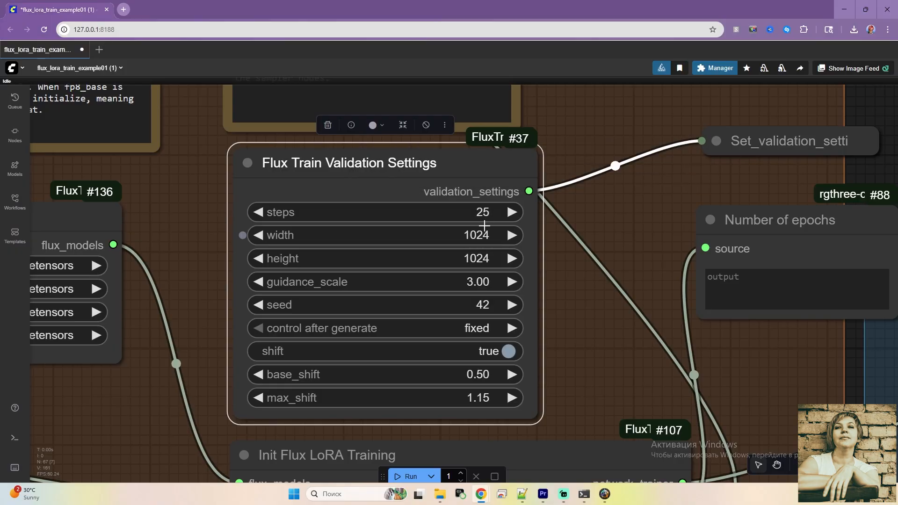
mouse_move(597, 315)
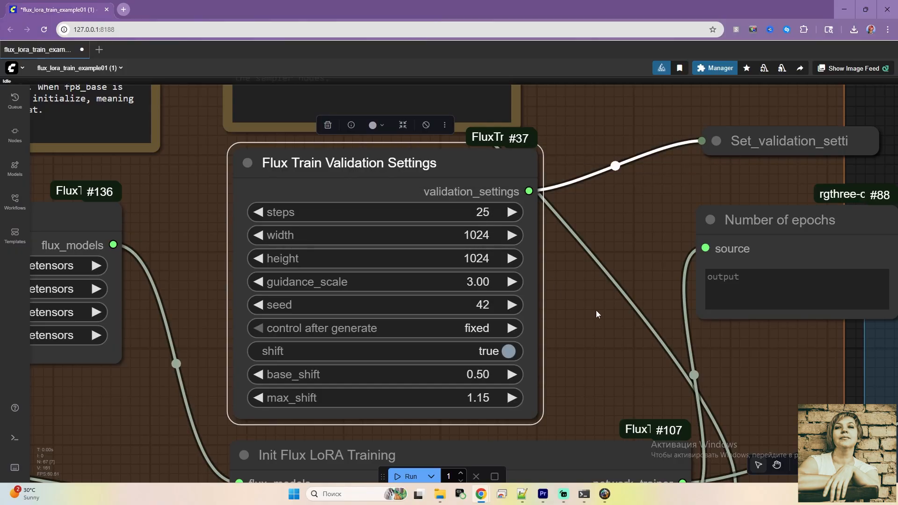
double_click(476, 235)
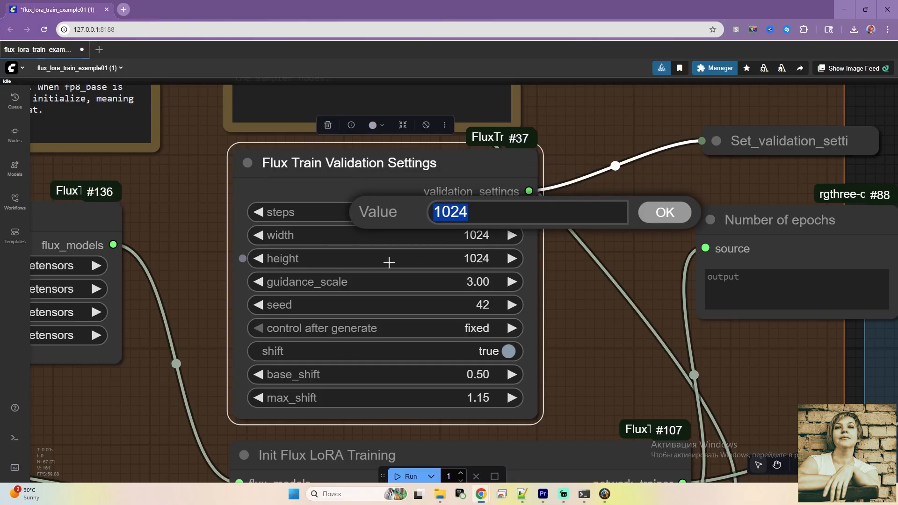
left_click(665, 213)
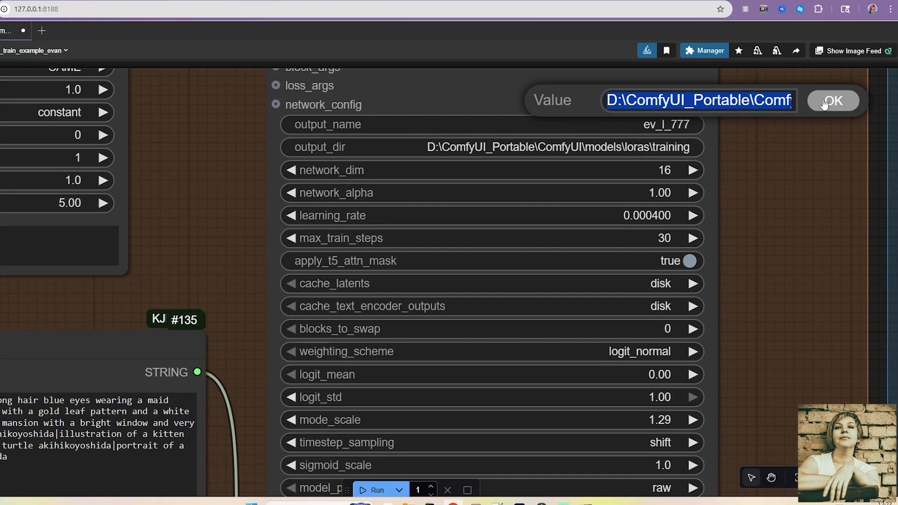
- Confirm output_dir models\loras\training and learning rate 0.0004 in Init Flux LoRA Training
left_click(832, 100)
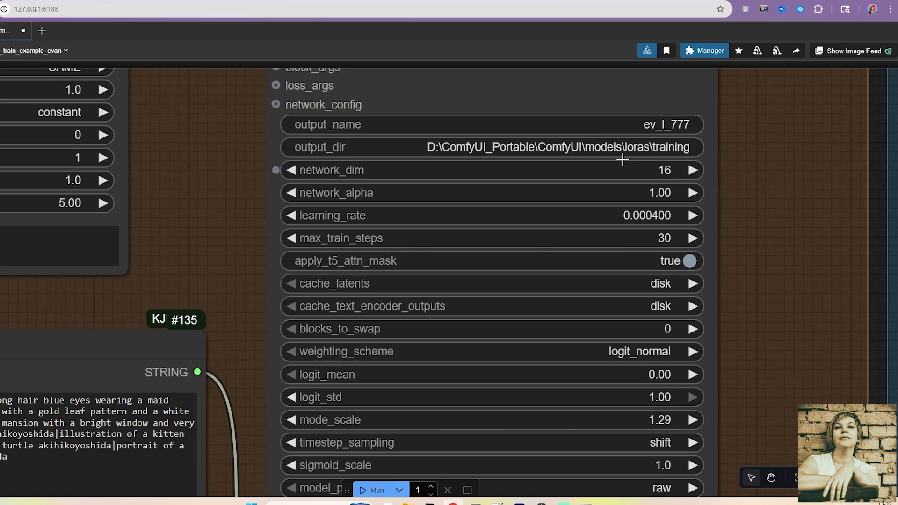
mouse_move(669, 164)
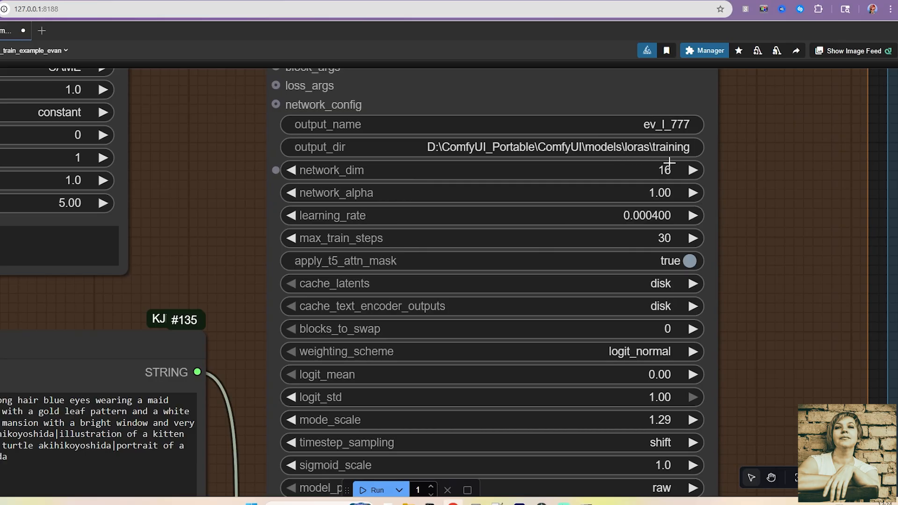
mouse_move(670, 169)
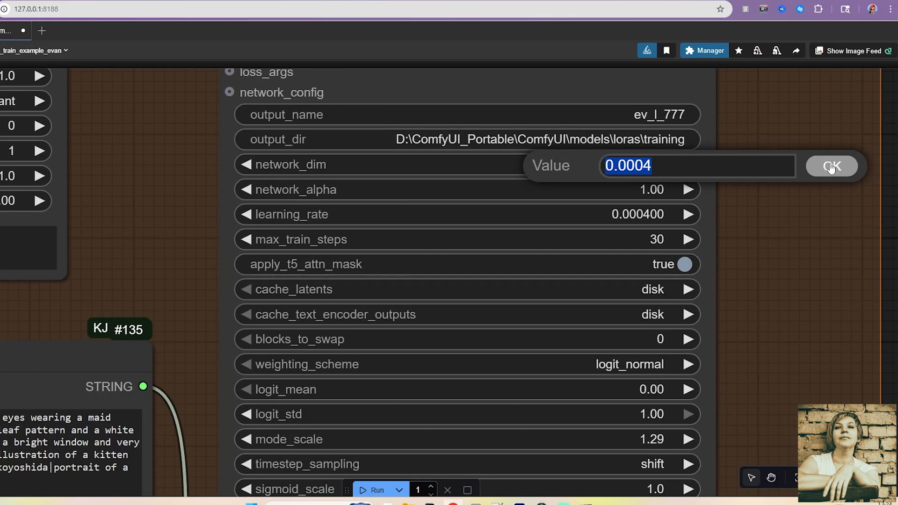
left_click(831, 166)
type("0.0003")
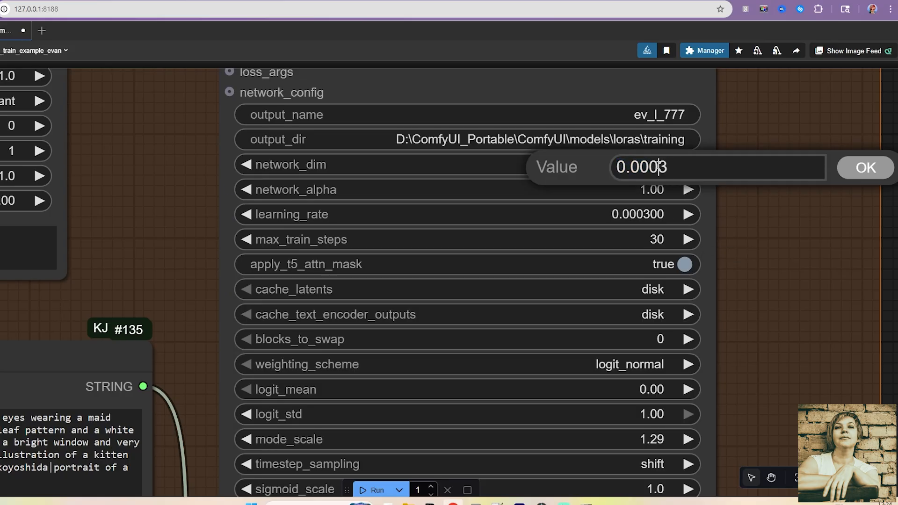
left_click(865, 168)
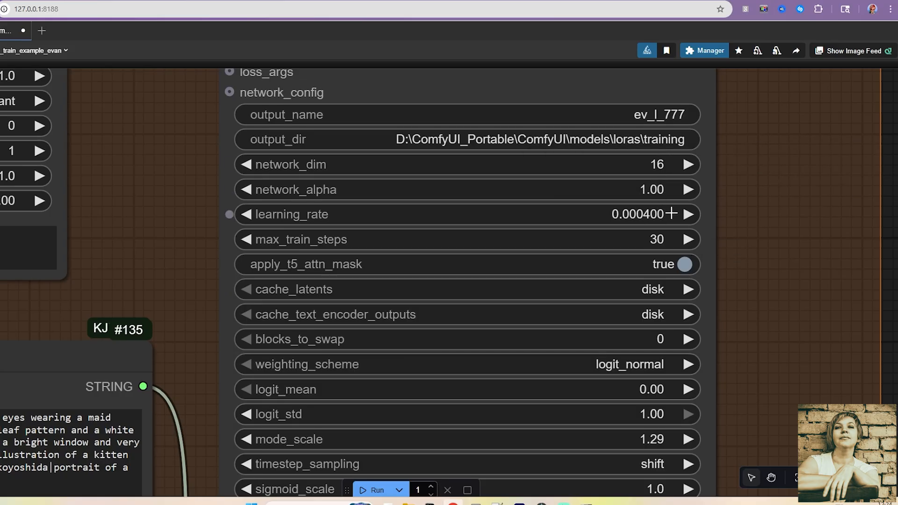
mouse_move(658, 239)
type("00")
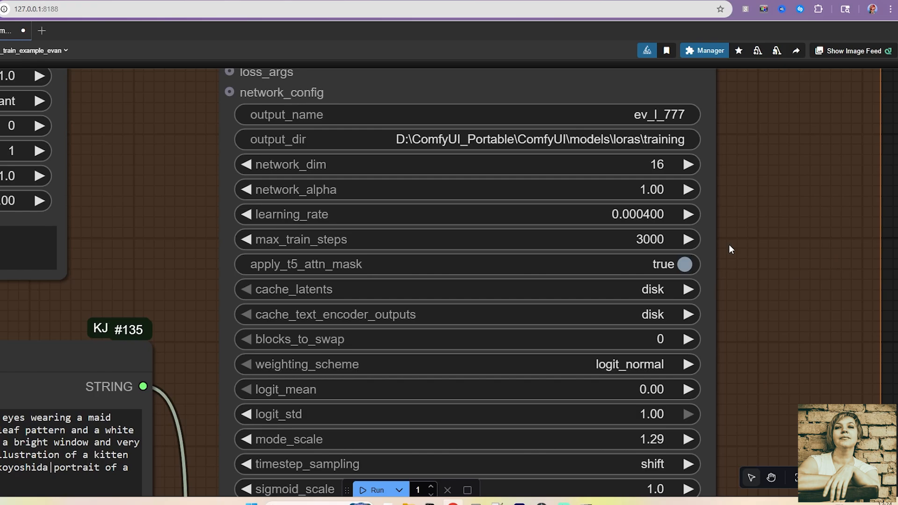
mouse_move(732, 261)
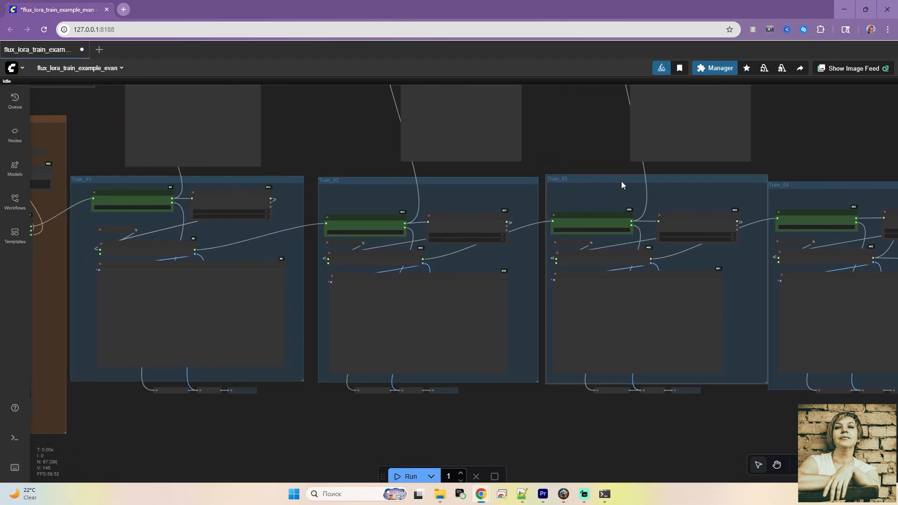
- Confirm 750 steps on the last group's Flux Train Loop
left_click_drag(622, 185, 676, 423)
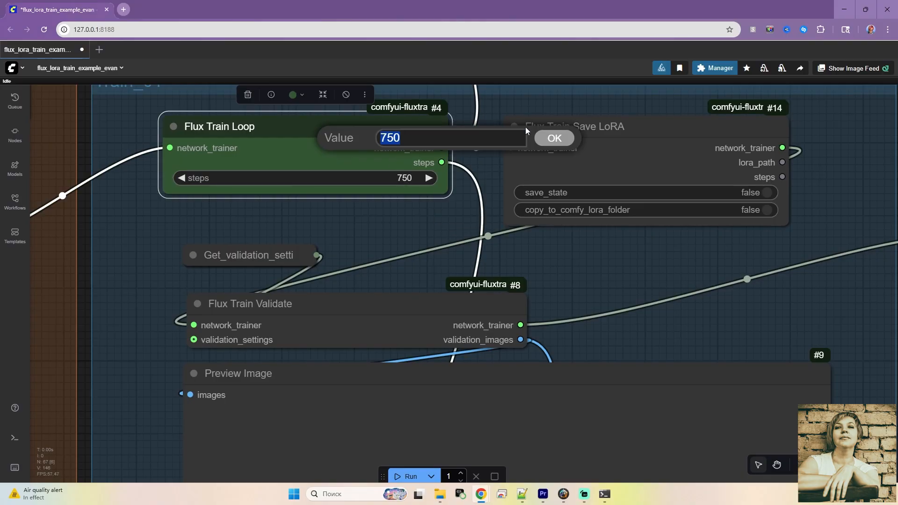
left_click(553, 138)
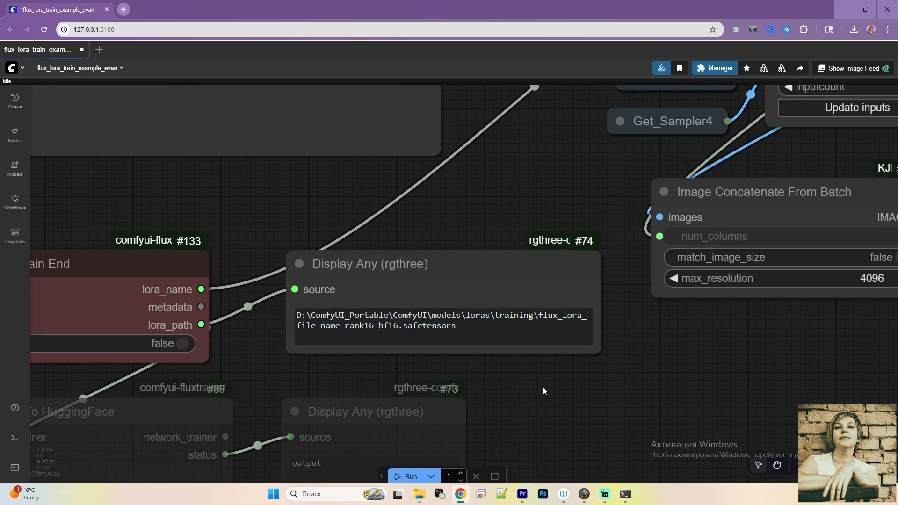
left_click(409, 477)
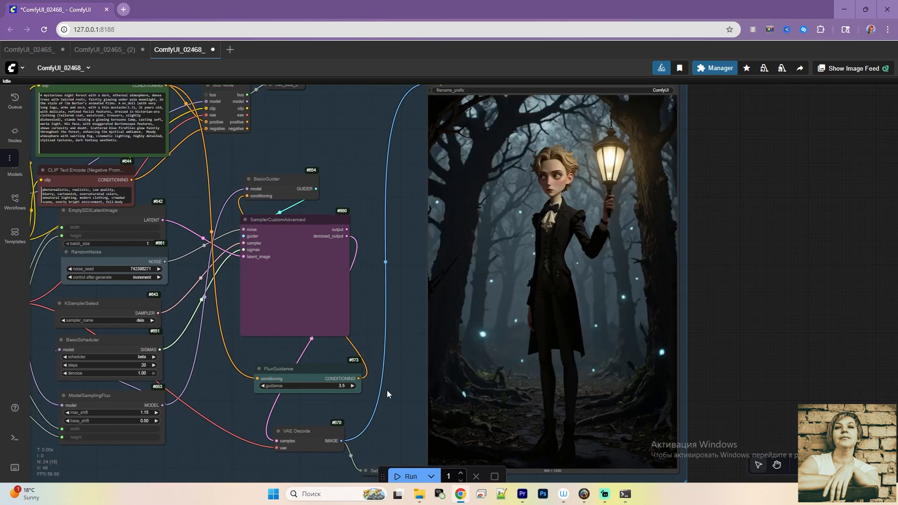
- Load four generated character PNGs as workflow tabs, ending with the motorcycle image
left_click(251, 50)
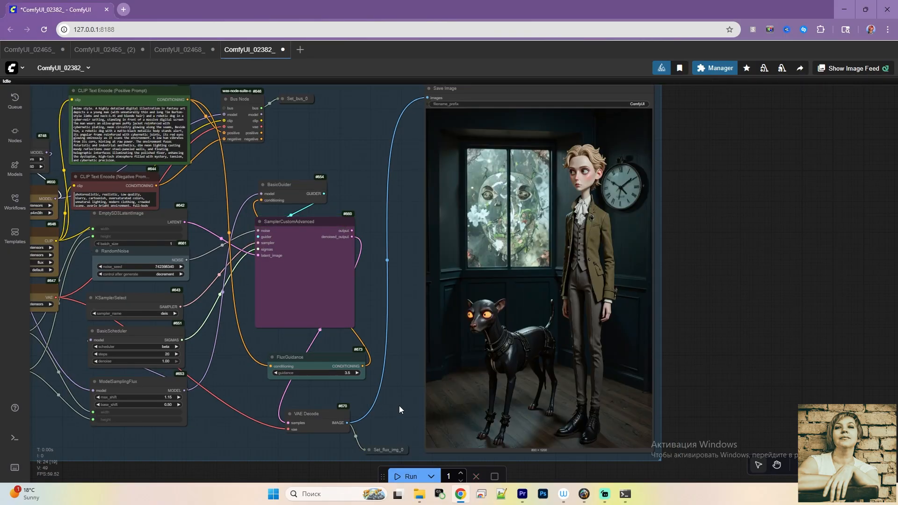
left_click(319, 50)
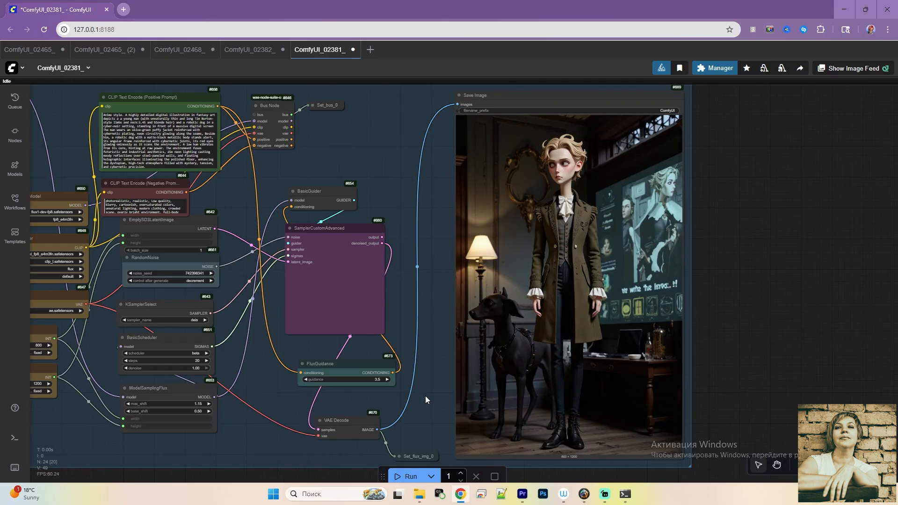
left_click(390, 49)
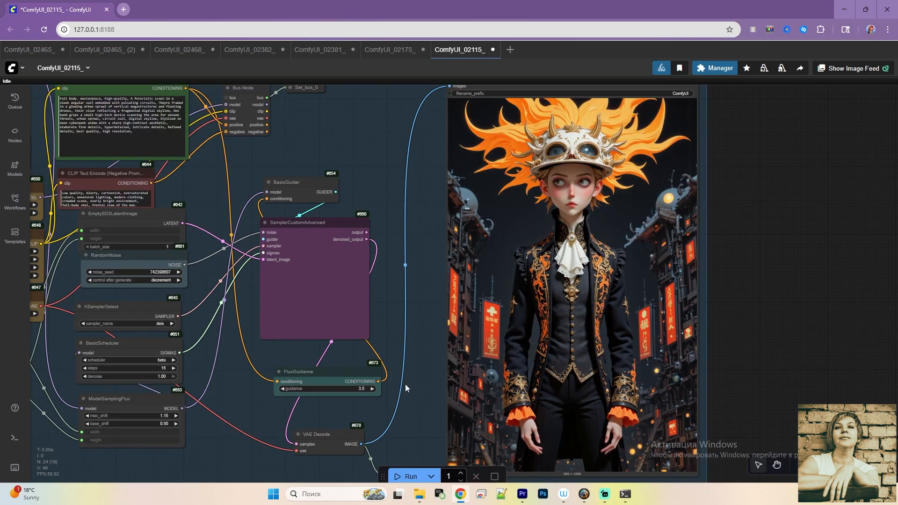
left_click(529, 49)
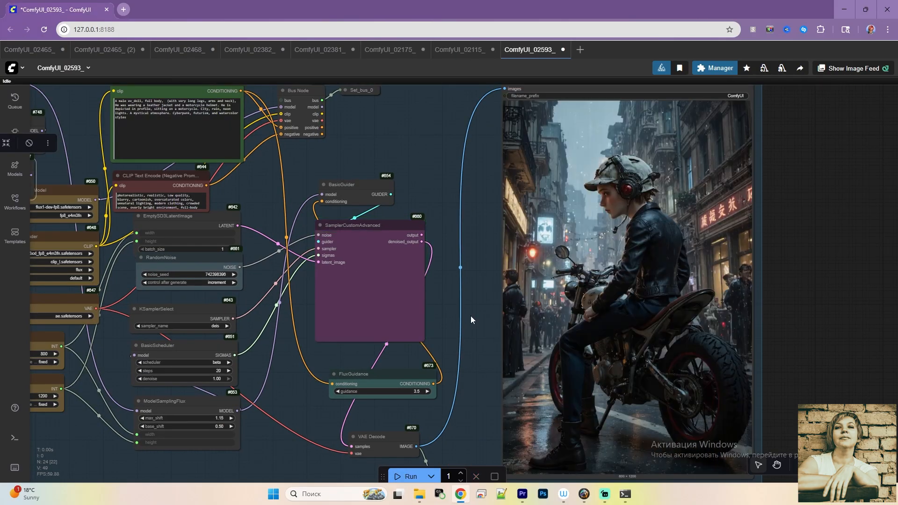